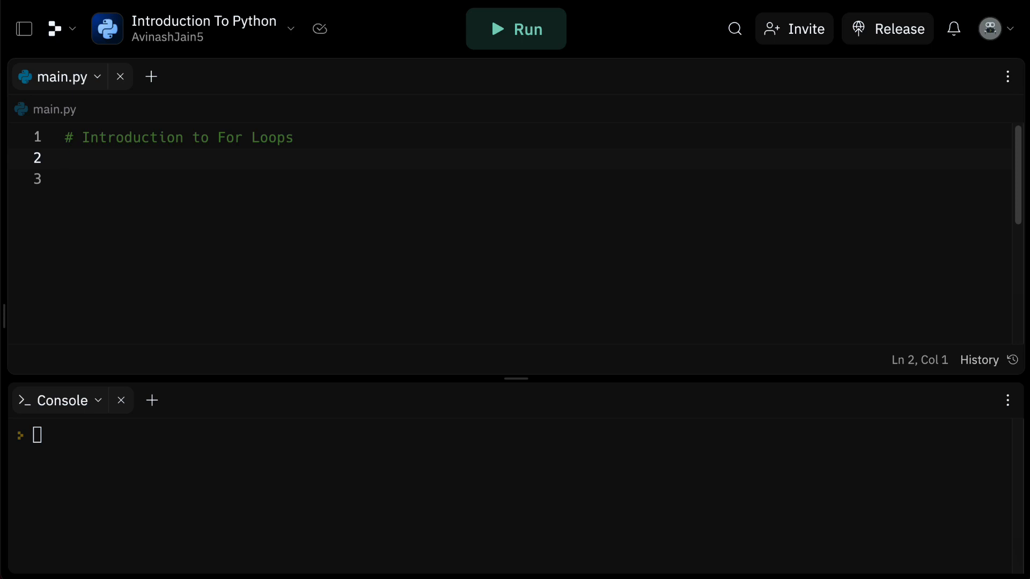
# Define list1 = ['apples', 'bananas', 'cherries'] and tup1 = (2,6,10) on lines 3 and 4
pyautogui.click(65, 158)
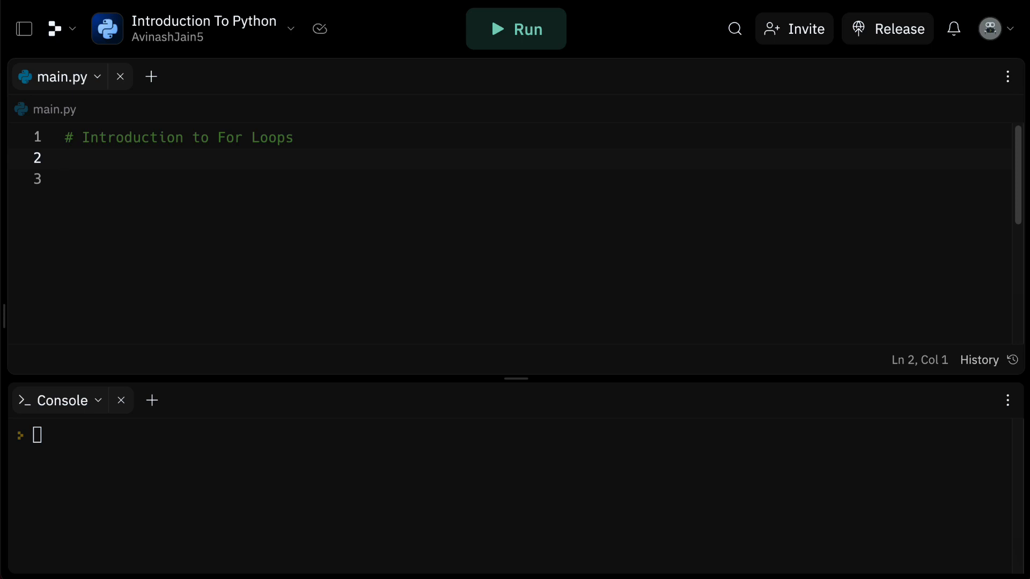
pyautogui.click(65, 158)
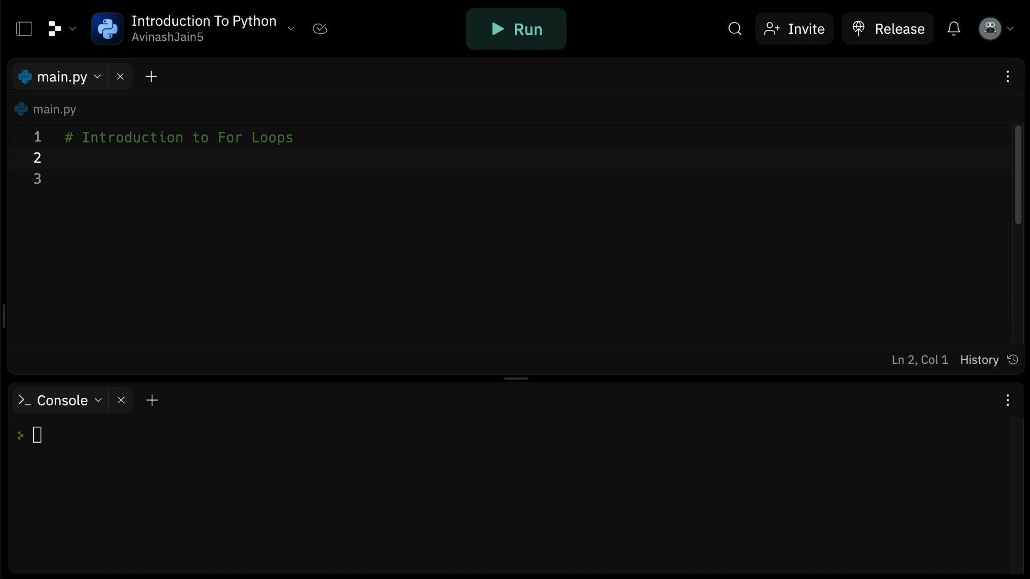
pyautogui.click(65, 158)
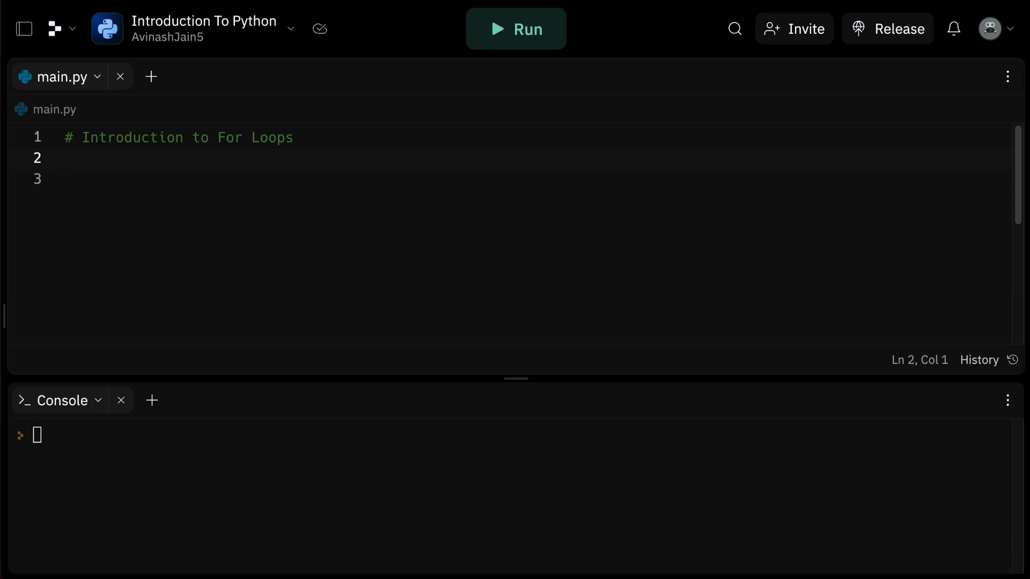
pyautogui.write('l')
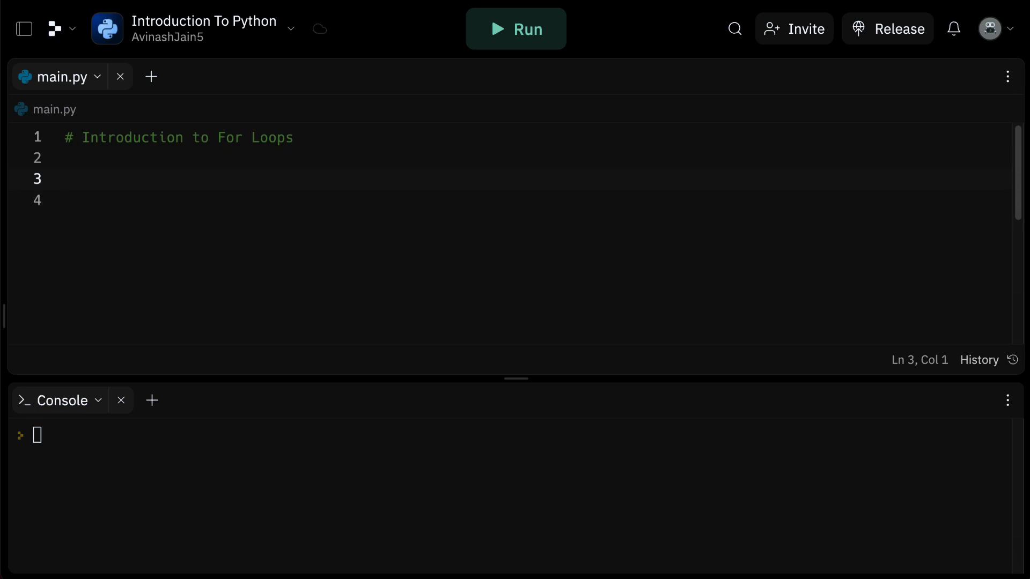
pyautogui.write('list1 =')
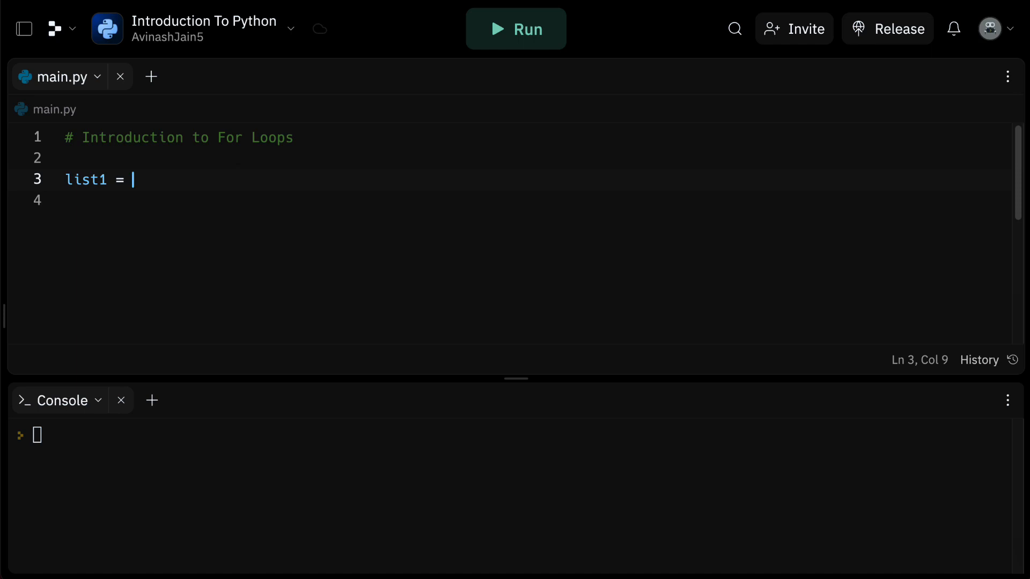
pyautogui.write("['']")
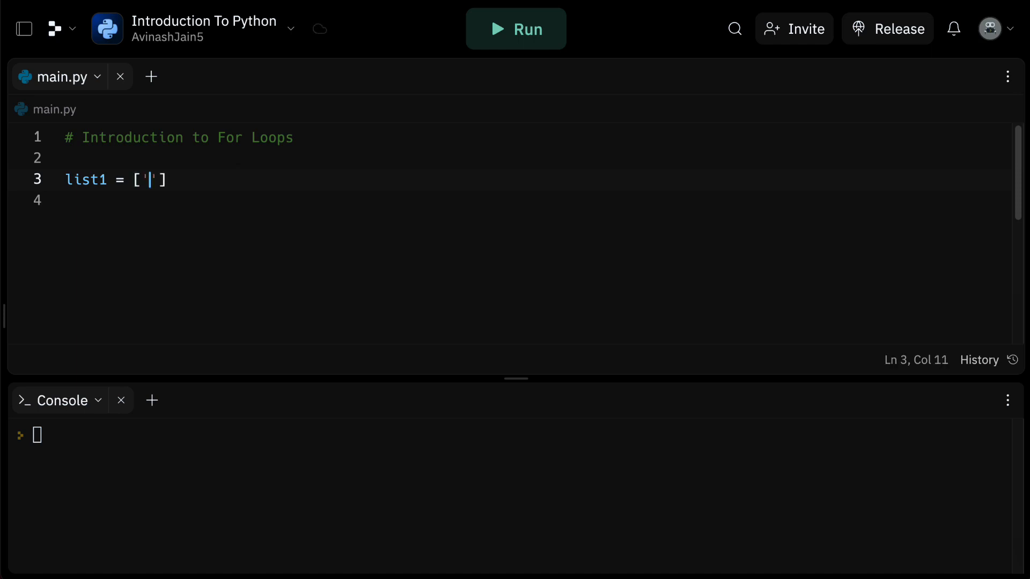
pyautogui.write("apples',")
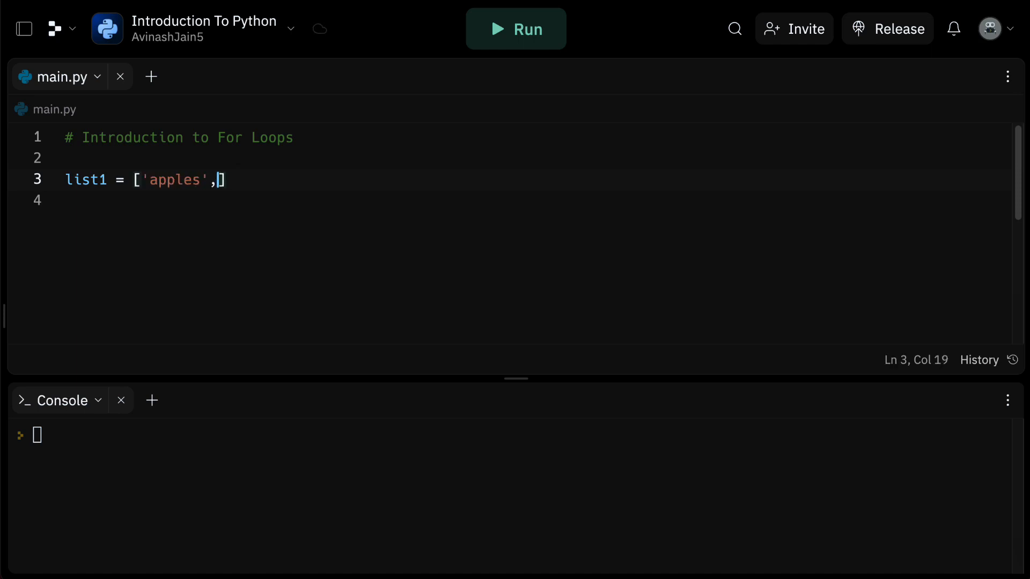
pyautogui.write("'bananas'")
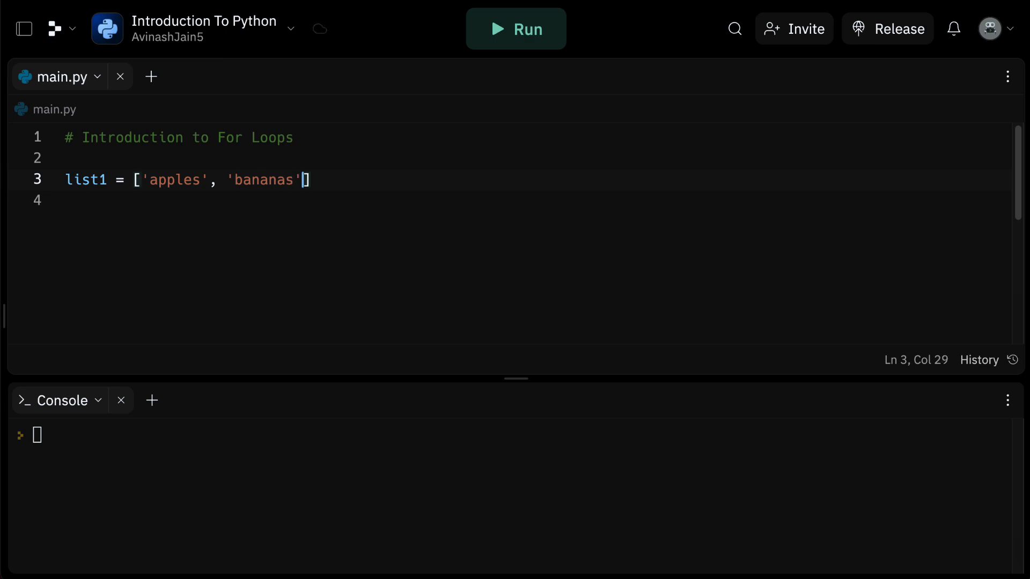
pyautogui.write(", 'cherries'")
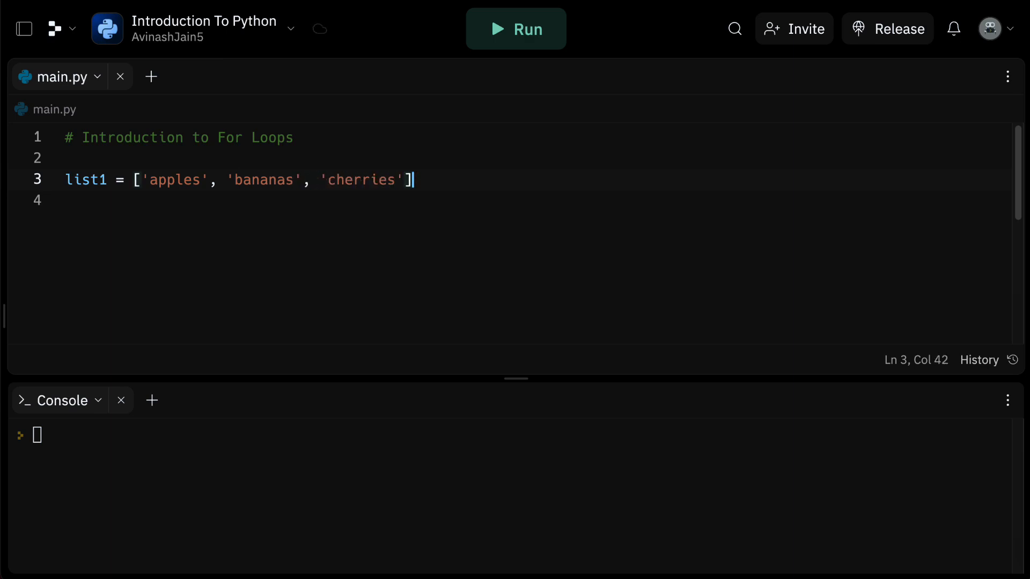
pyautogui.write('tup1 =')
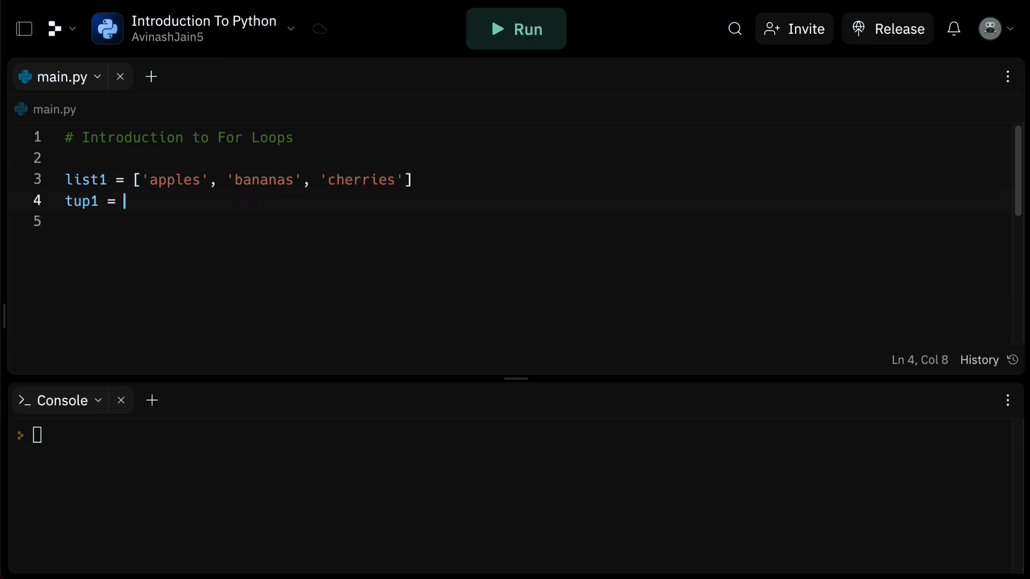
pyautogui.write('(2,6,10')
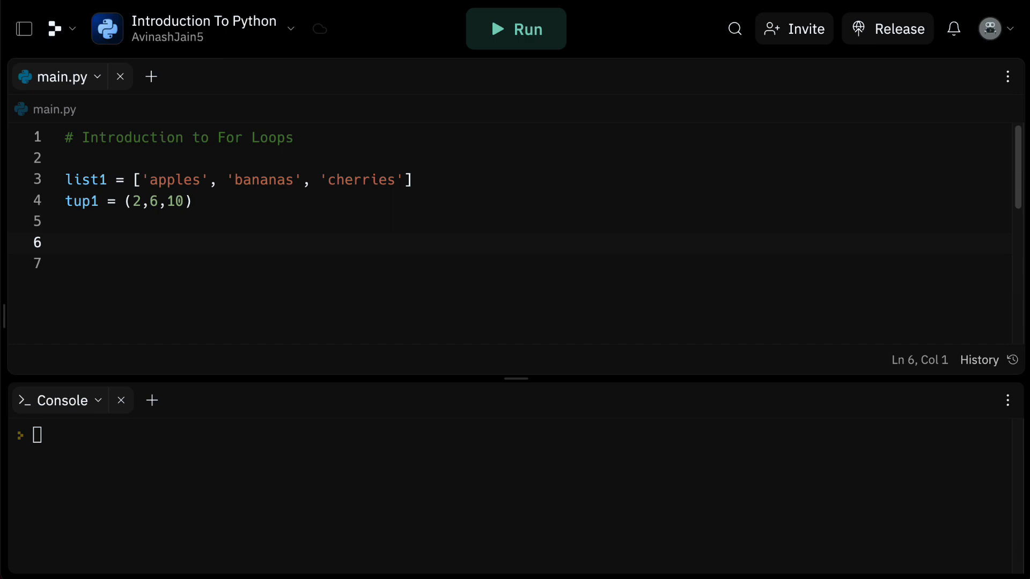
# Run a for item in list1 print loop, then add '# Notice the identation' above it
pyautogui.click(64, 243)
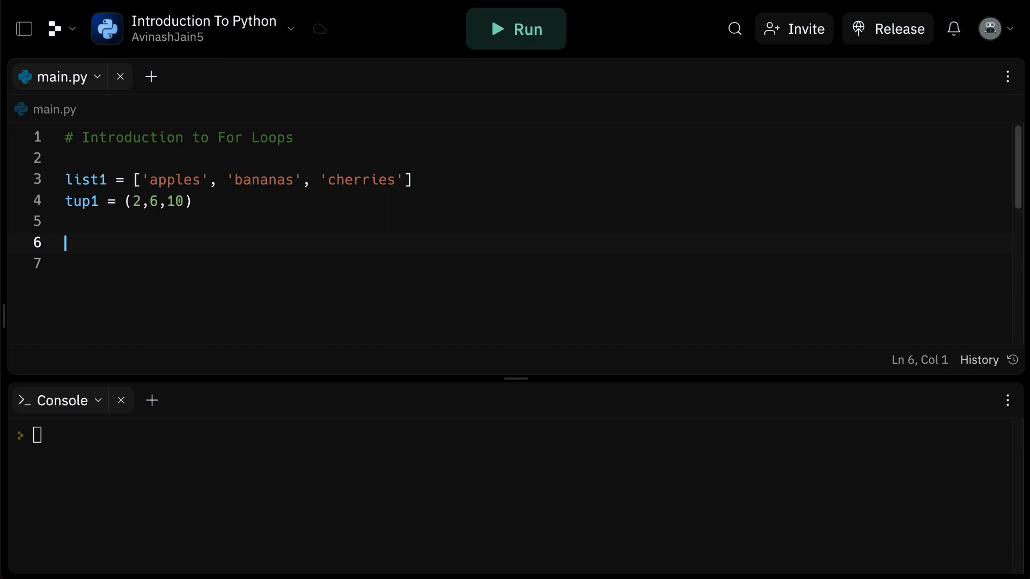
pyautogui.write('for')
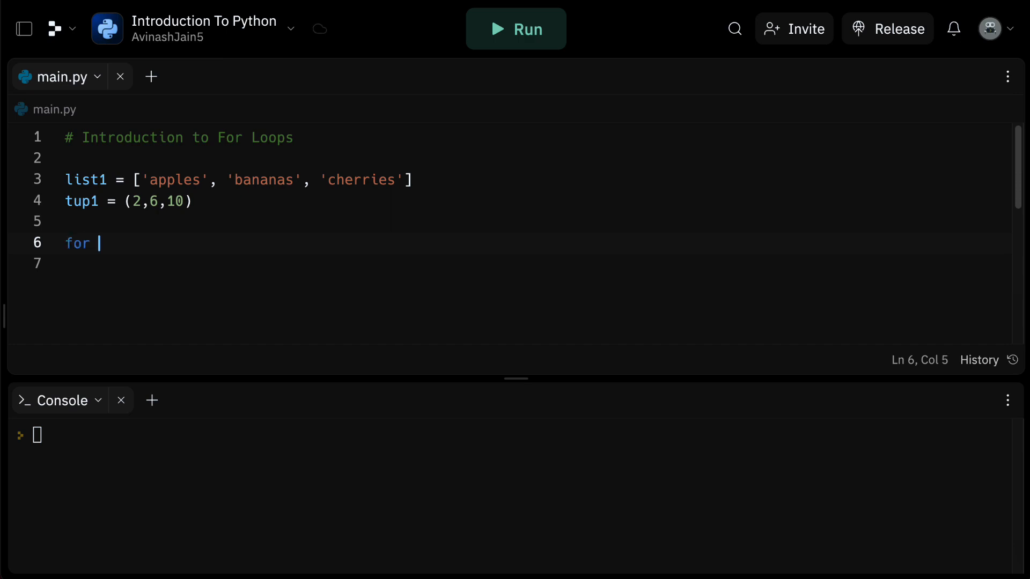
pyautogui.write('item in list1:')
pyautogui.click(531, 264)
pyautogui.write('prin')
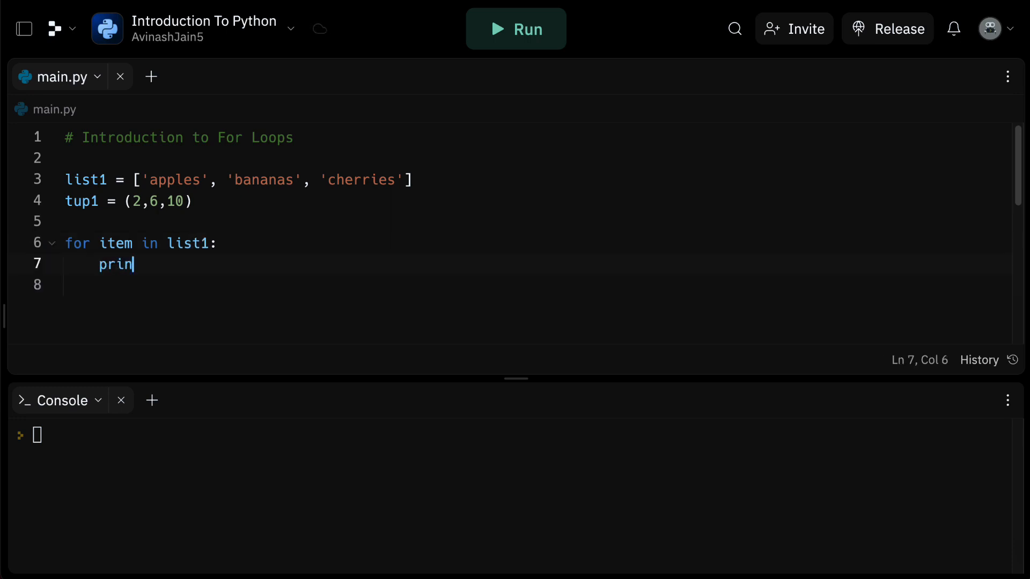
pyautogui.write('t(item)')
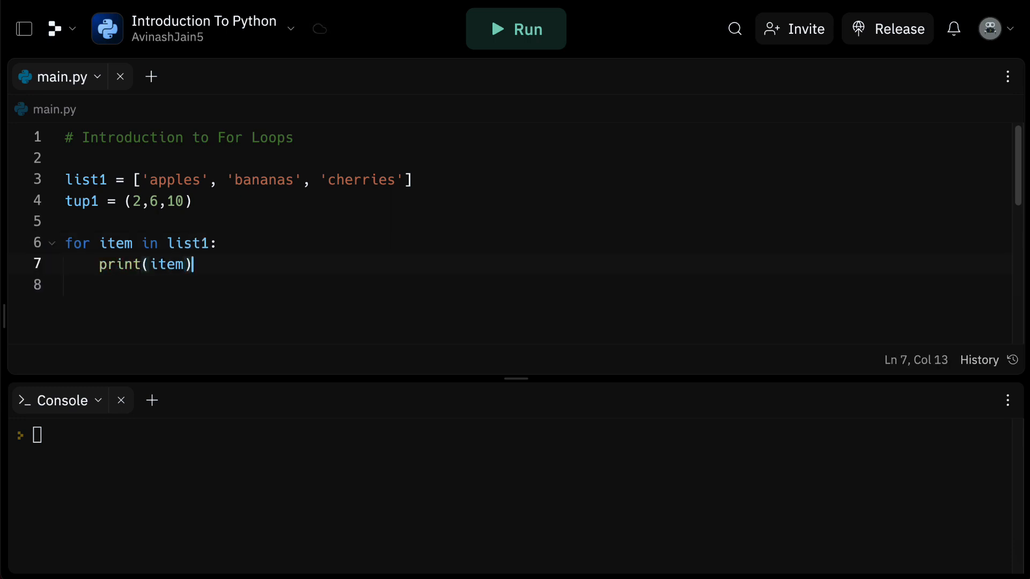
pyautogui.click(515, 29)
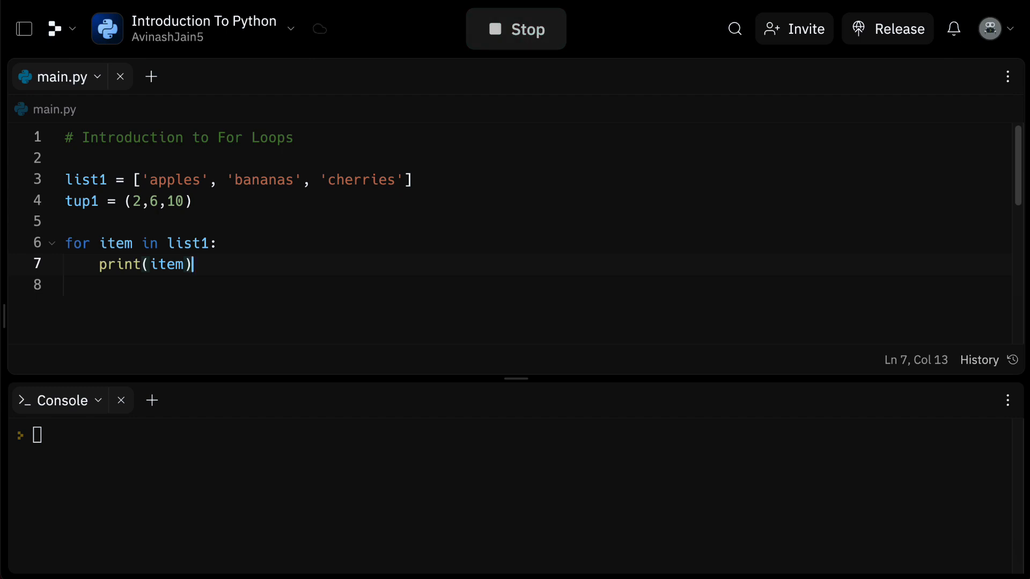
pyautogui.click(516, 28)
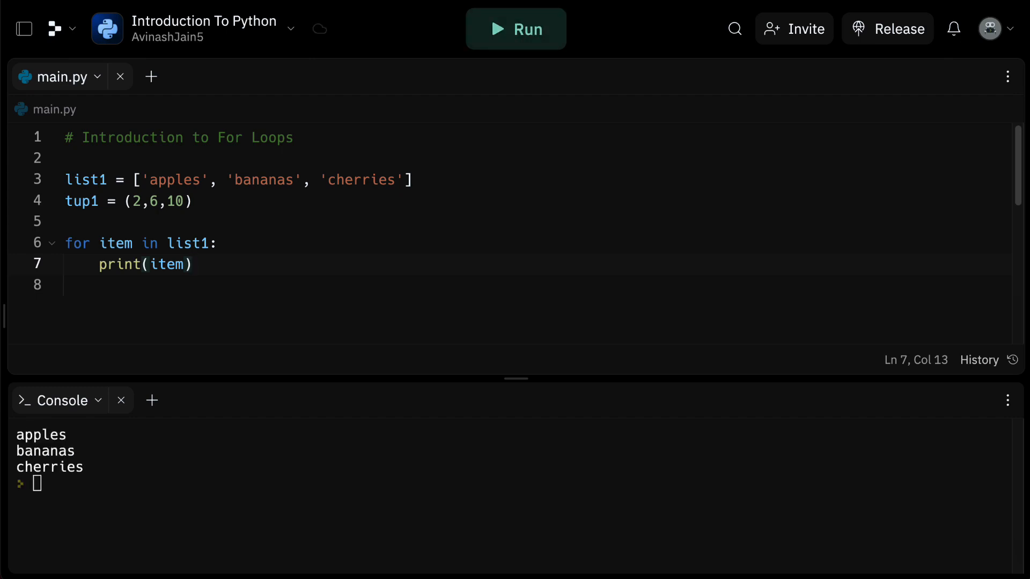
pyautogui.click(72, 221)
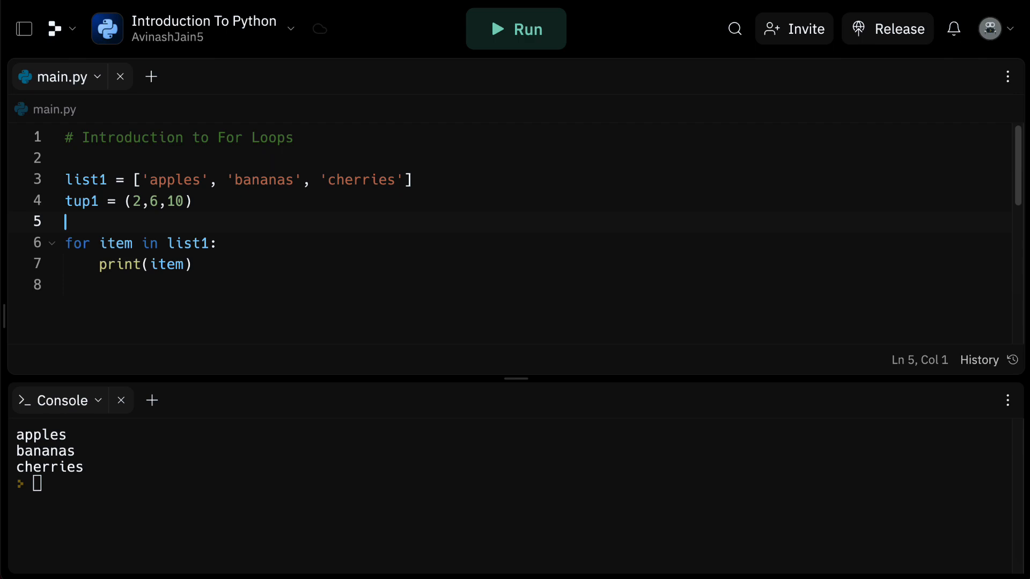
pyautogui.write('# Notice the identation')
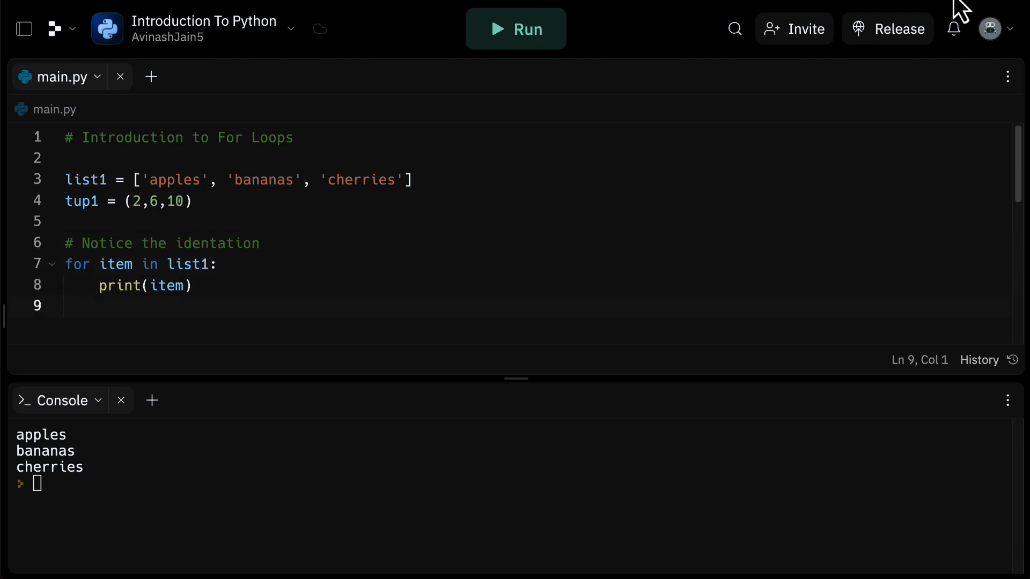
# Switch the for loop from list1 to tup1 and run it, printing 2, 6 and 10
pyautogui.doubleClick(45, 451)
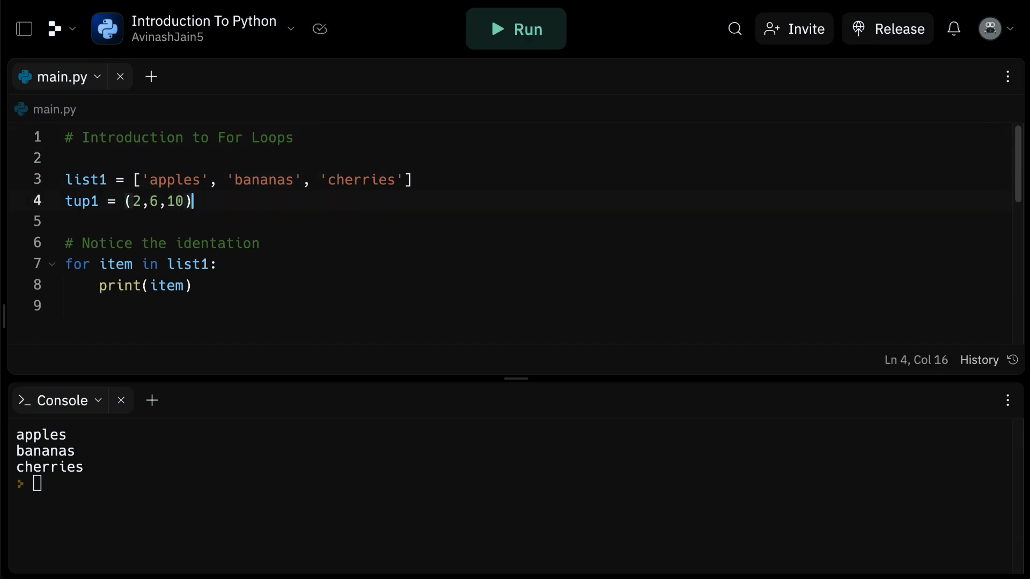
pyautogui.click(208, 264)
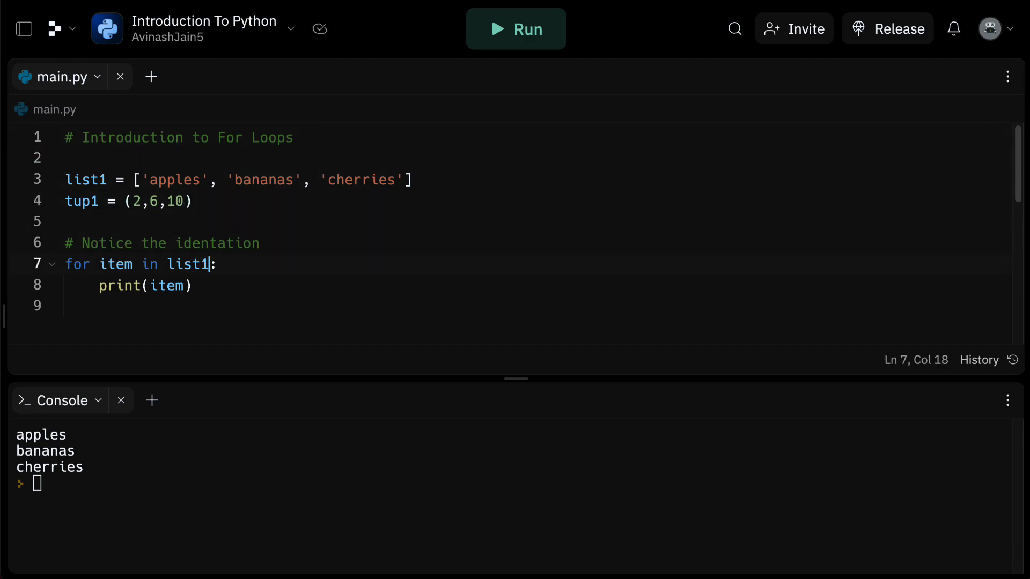
pyautogui.click(515, 29)
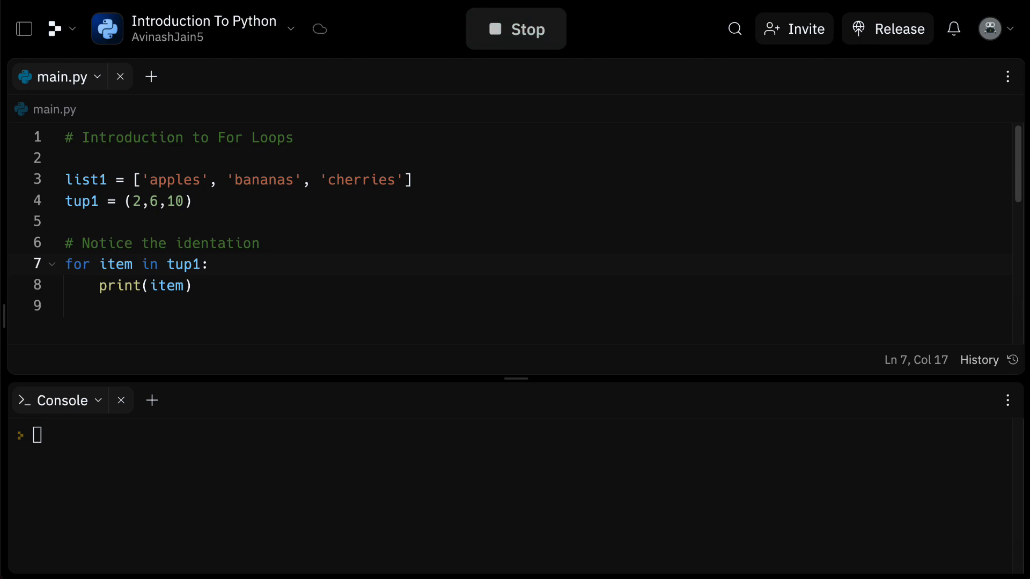
pyautogui.click(516, 28)
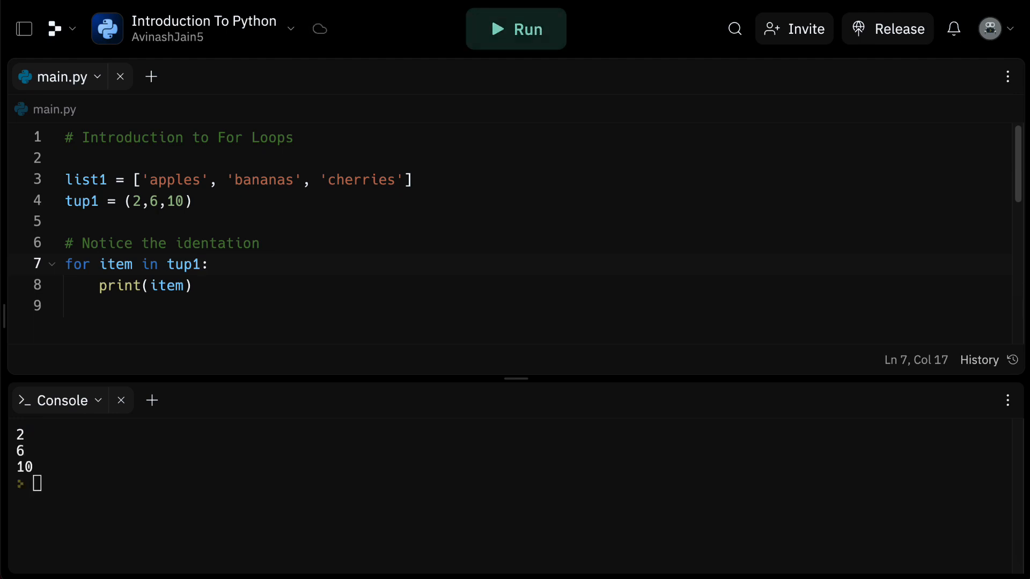
pyautogui.click(200, 264)
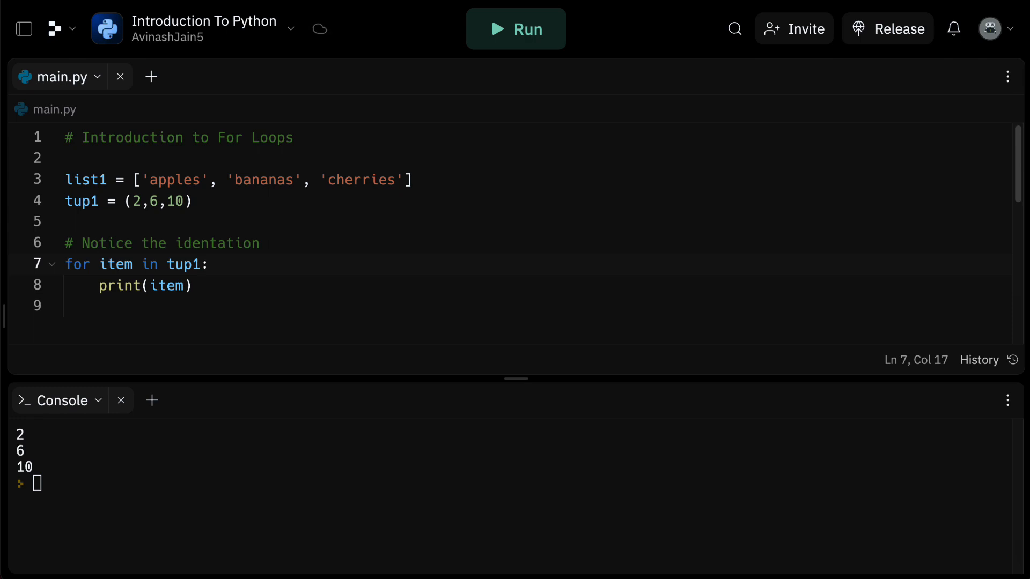
pyautogui.click(200, 264)
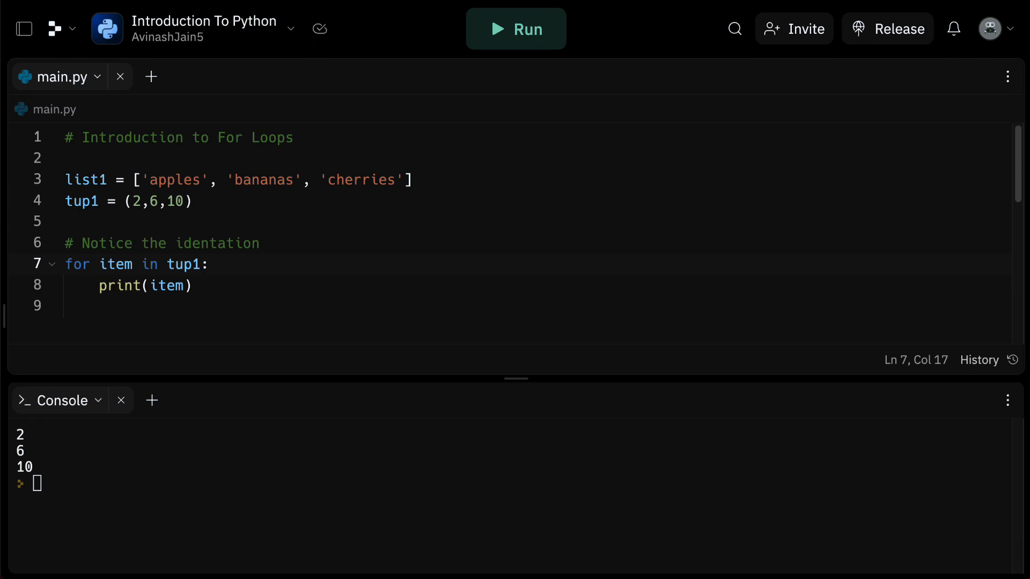
# Select the list1, tup1 and loop code below the introductory comment
pyautogui.click(200, 264)
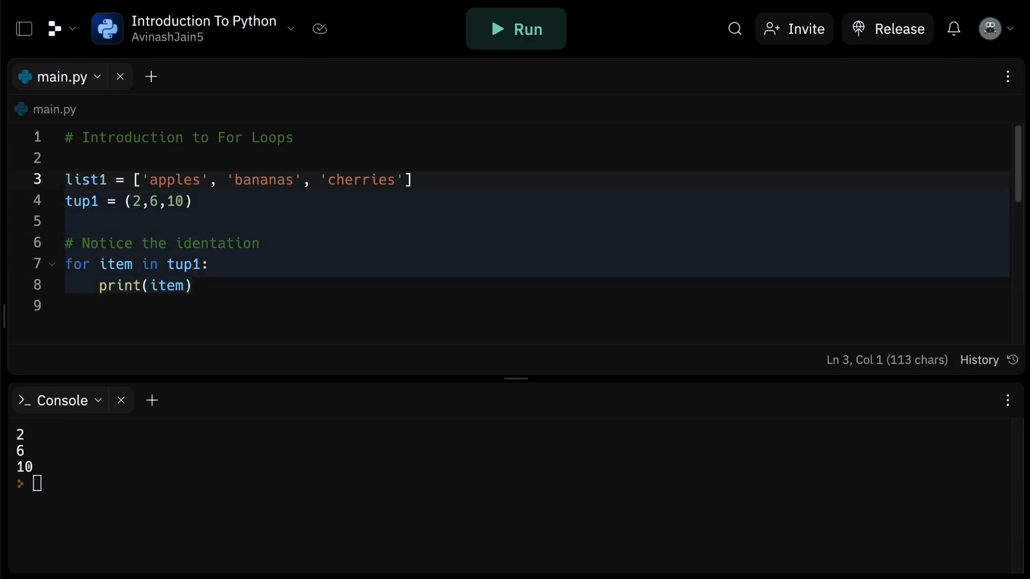
# Replace the code with a for i in range(0, 10) loop and run it
pyautogui.press('Delete')
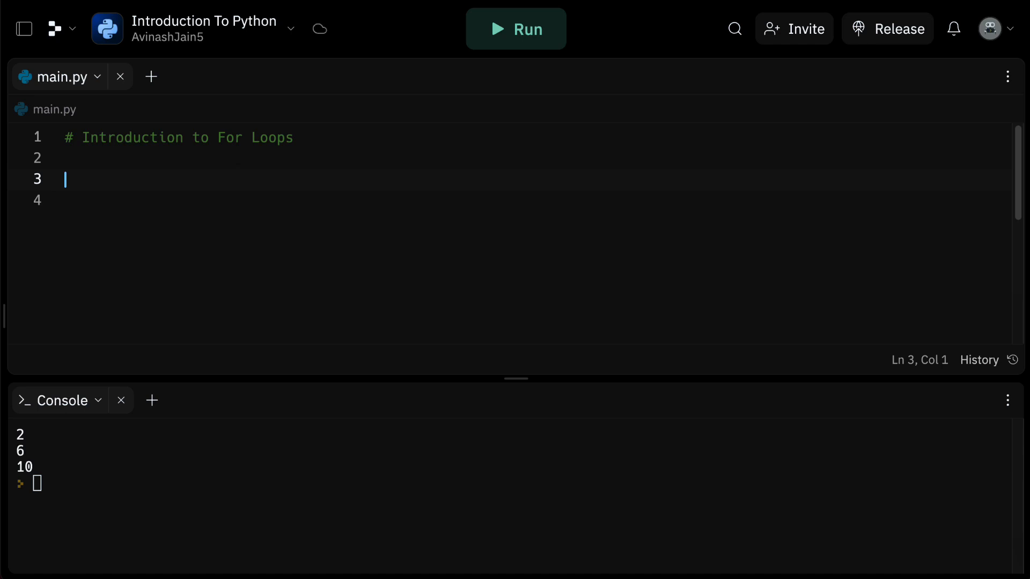
pyautogui.write('for i in')
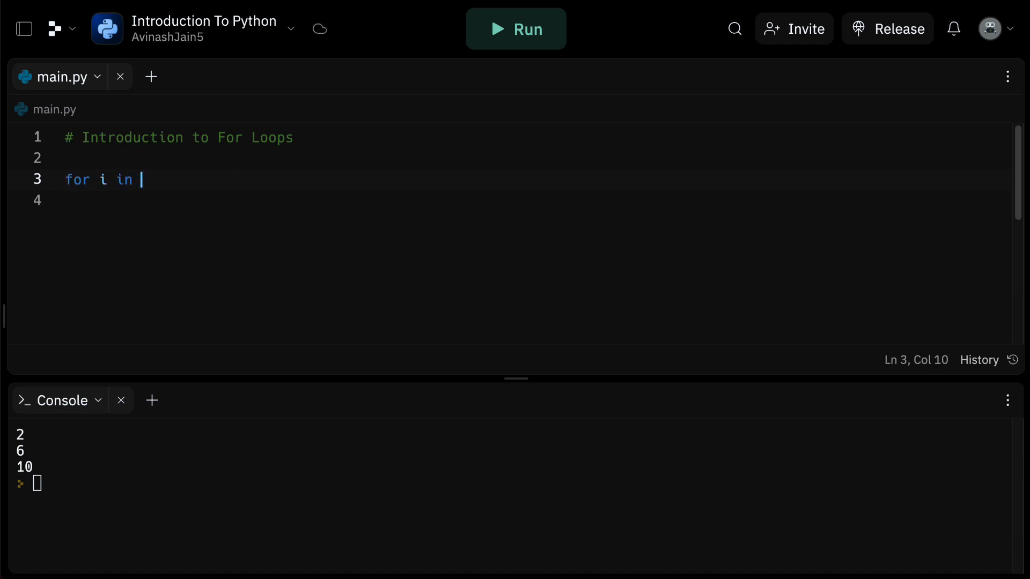
pyautogui.write('range()')
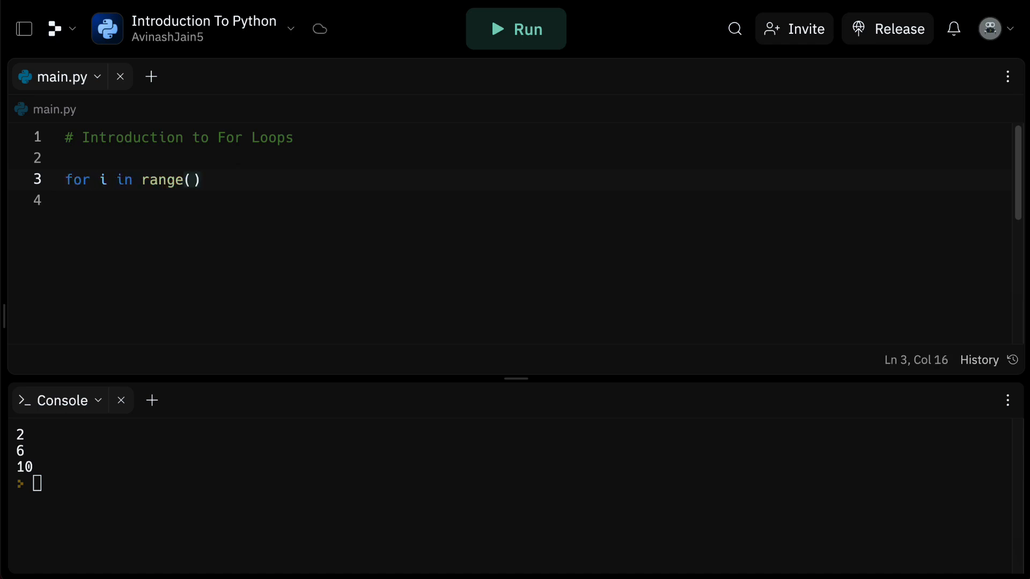
pyautogui.write('0, 10')
pyautogui.click(531, 201)
pyautogui.write('print(i)')
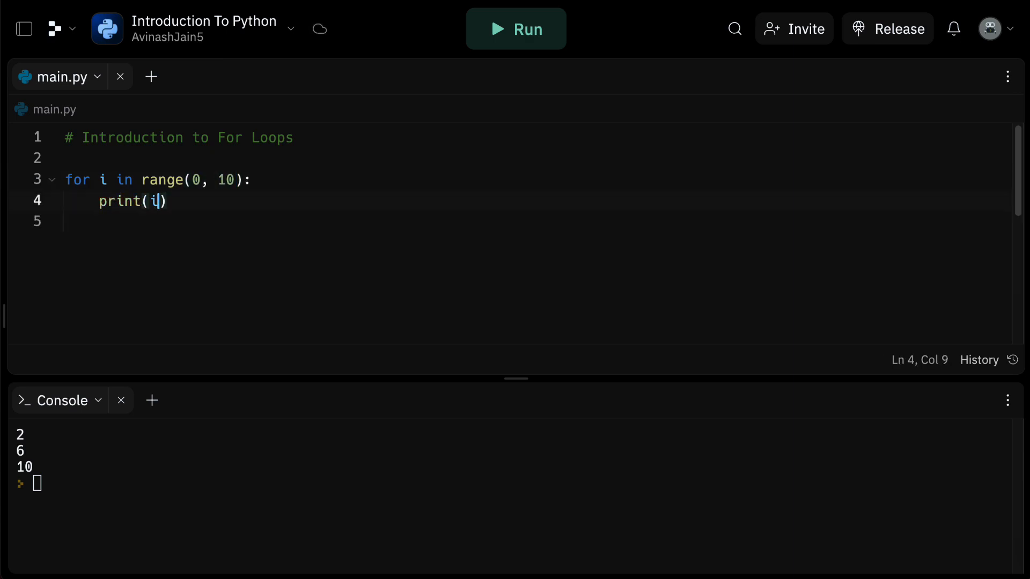
pyautogui.click(516, 28)
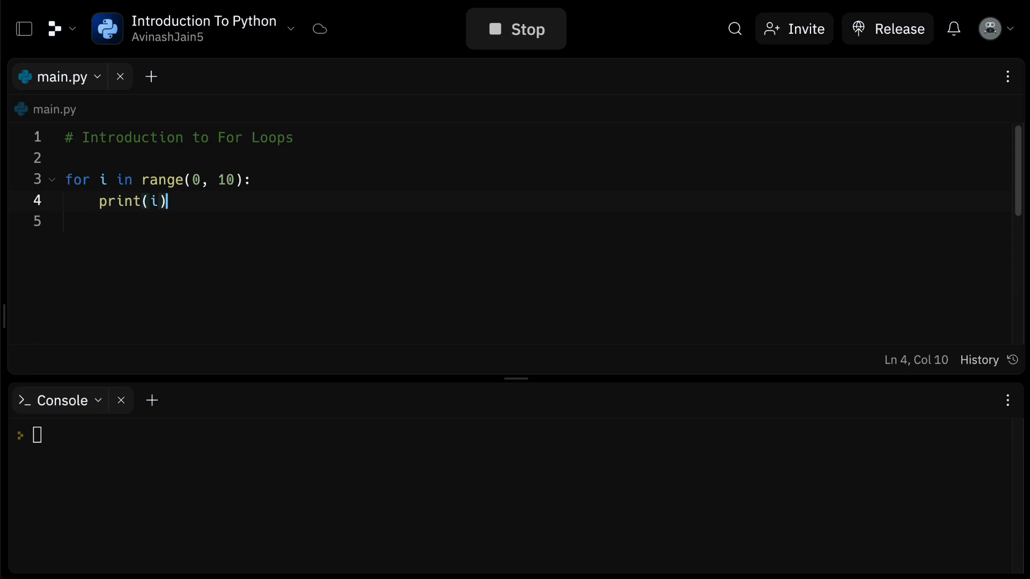
pyautogui.click(516, 28)
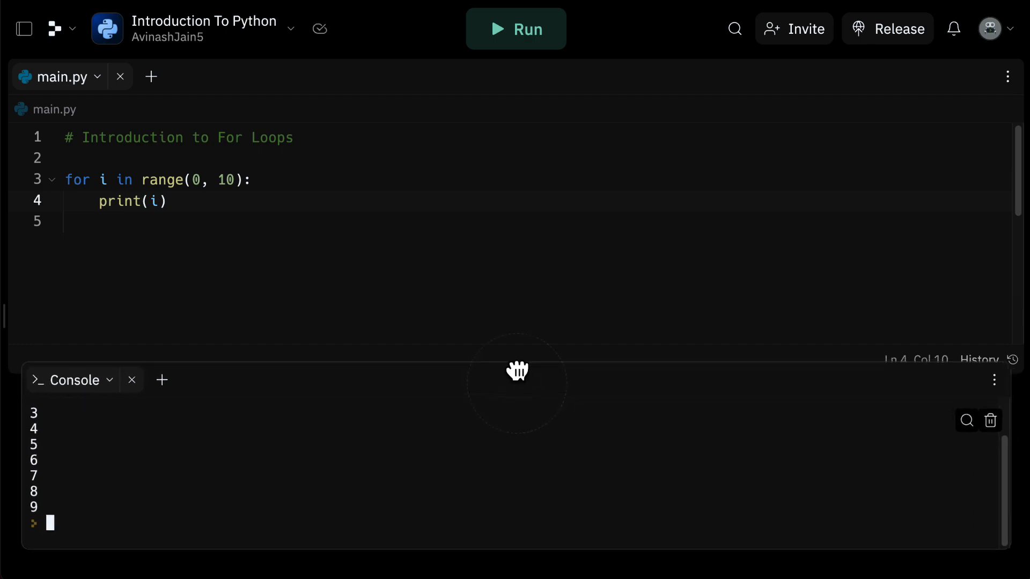
# Enlarge the console, change the loop to range(1, 11), and run it
pyautogui.moveTo(517, 371); pyautogui.dragTo(518, 323)
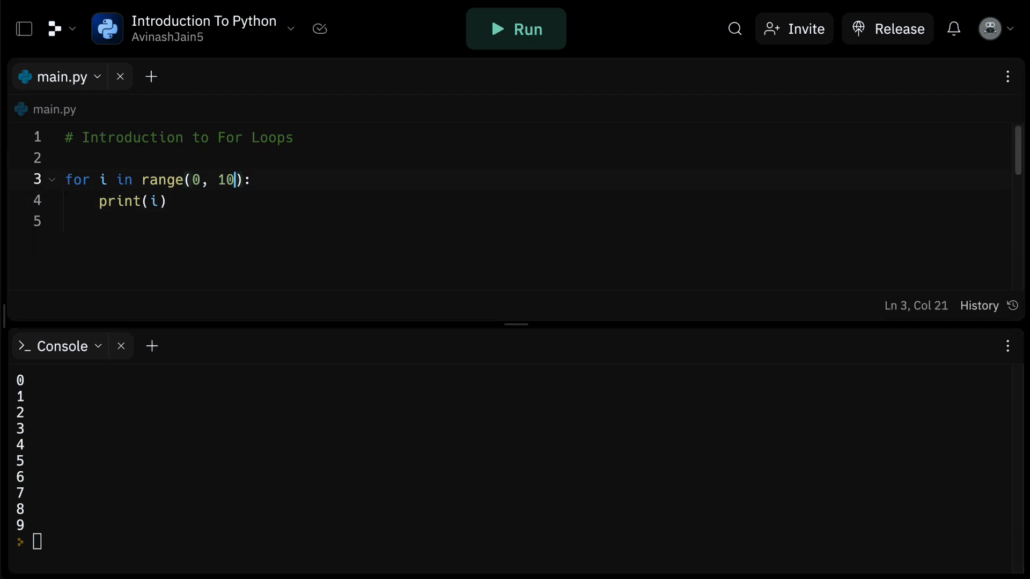
pyautogui.write('1')
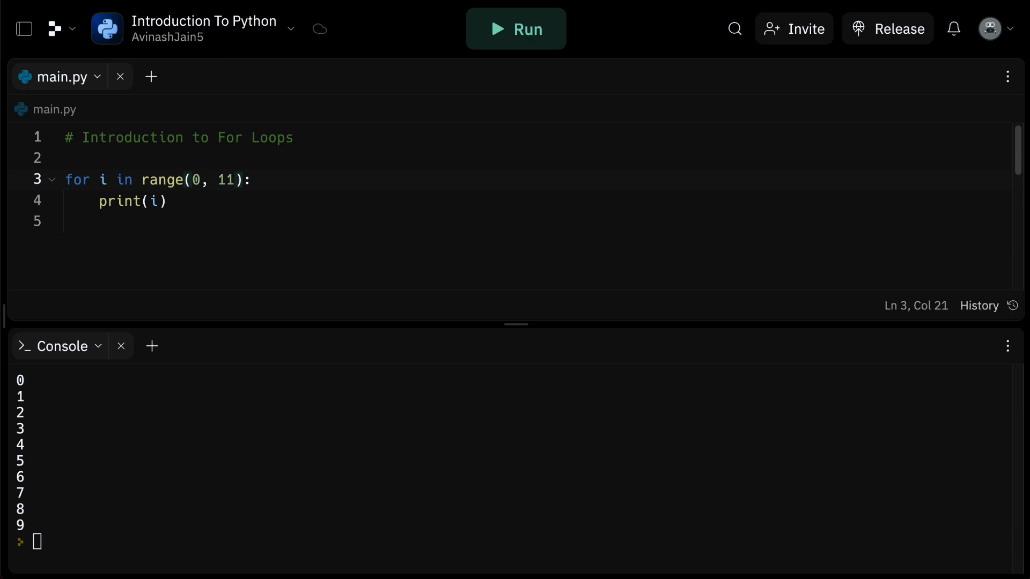
pyautogui.click(251, 179)
pyautogui.write('1')
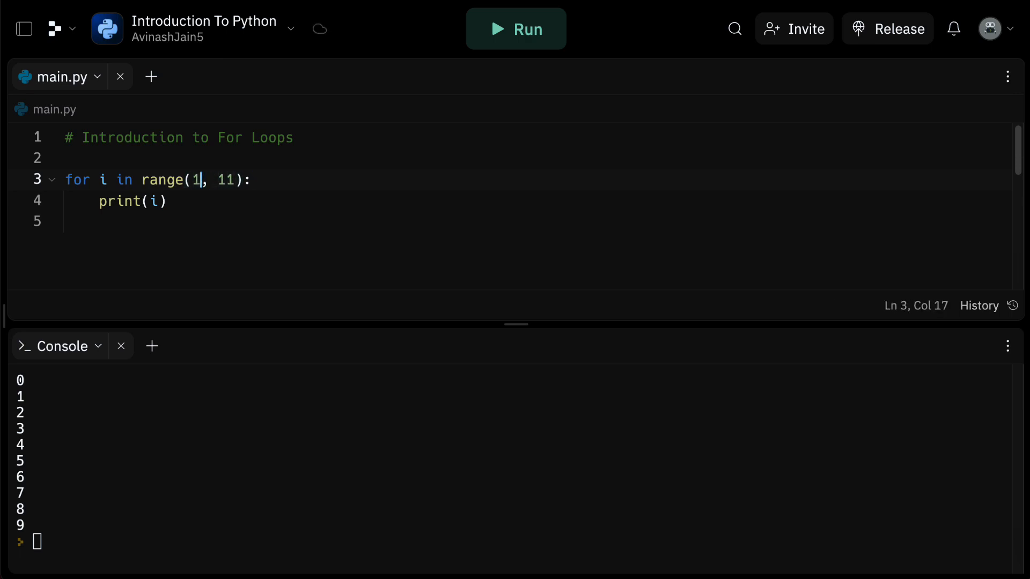
pyautogui.click(515, 28)
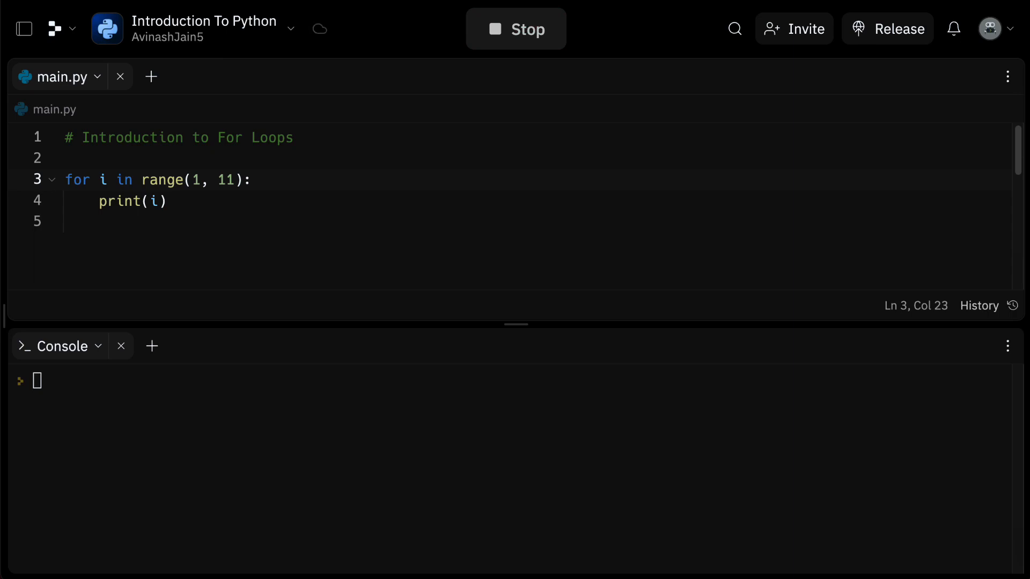
pyautogui.click(515, 28)
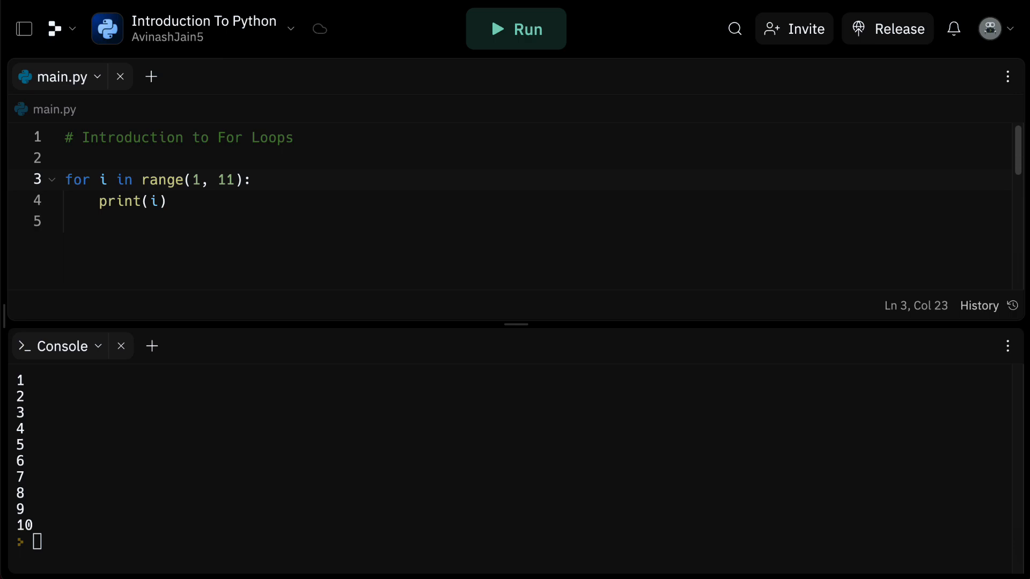
pyautogui.click(241, 179)
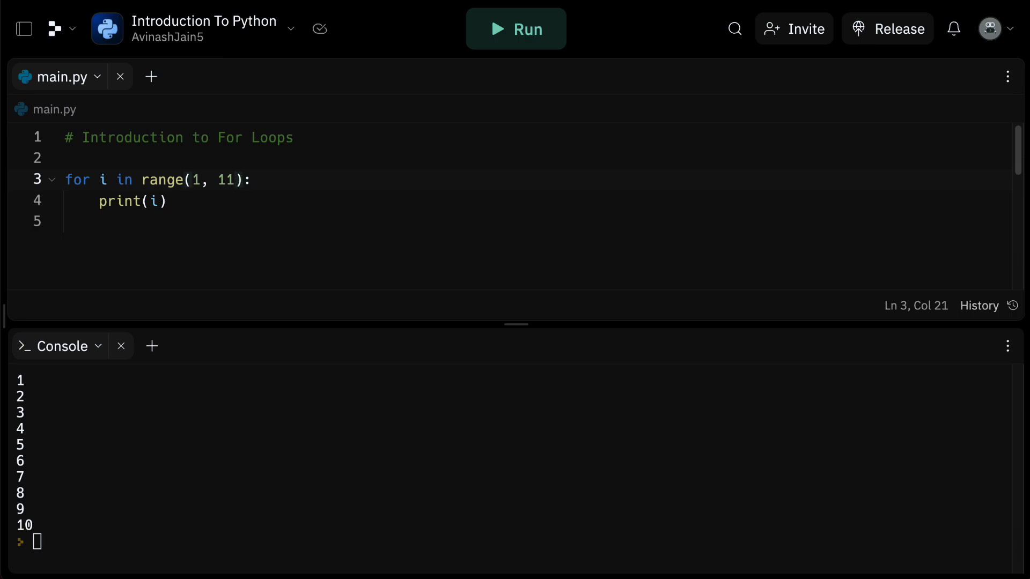
# Change the loop to range(0, 11, 2) and run it, printing 0, 2, 4, 6, 8, 10
pyautogui.write('0')
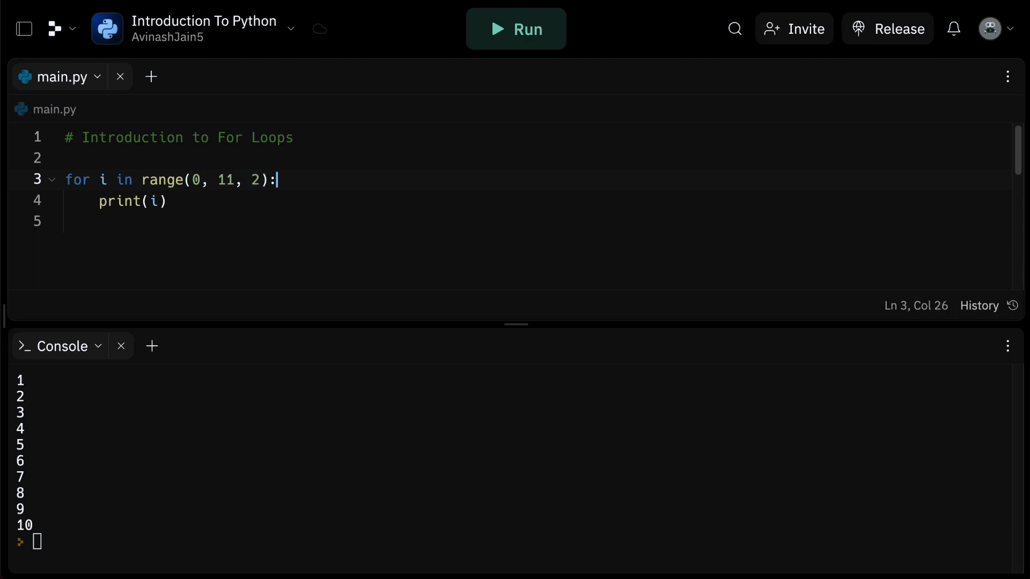
pyautogui.click(515, 28)
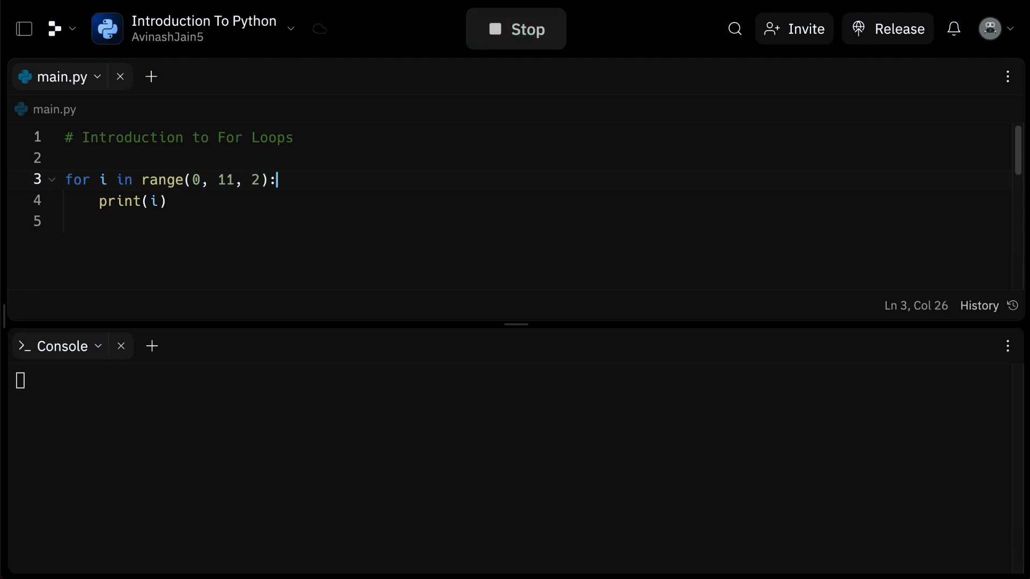
pyautogui.click(515, 28)
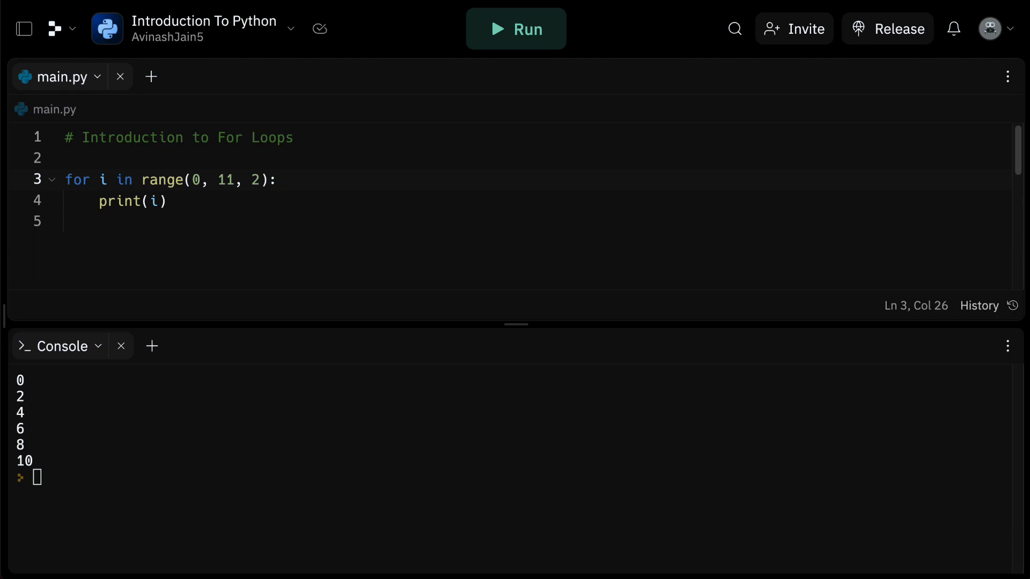
# Run the loop with range(5, 51, 5) to print 5 to 50, then trim toward range(0)
pyautogui.click(234, 180)
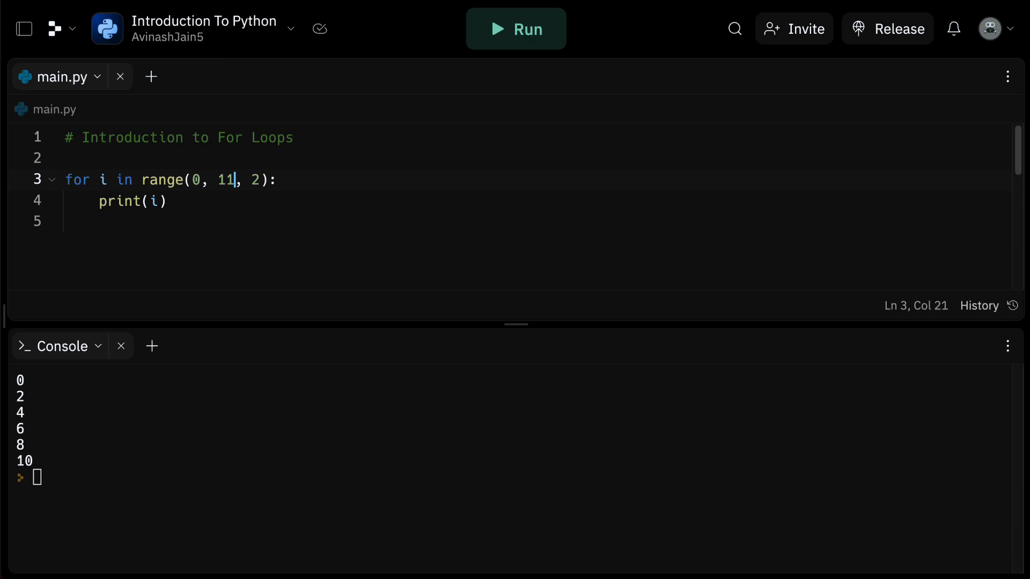
pyautogui.press('Backspace')
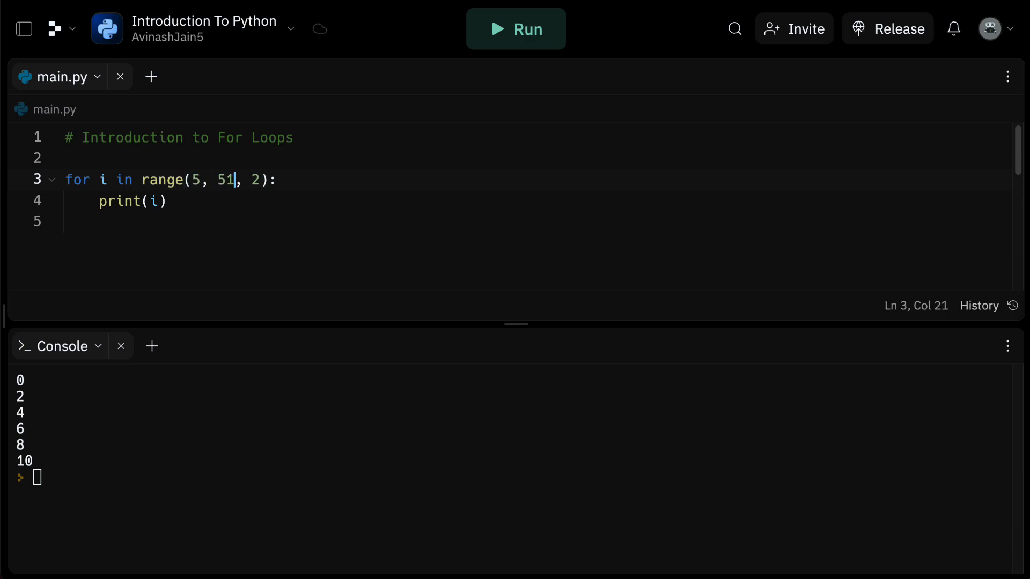
pyautogui.write('5')
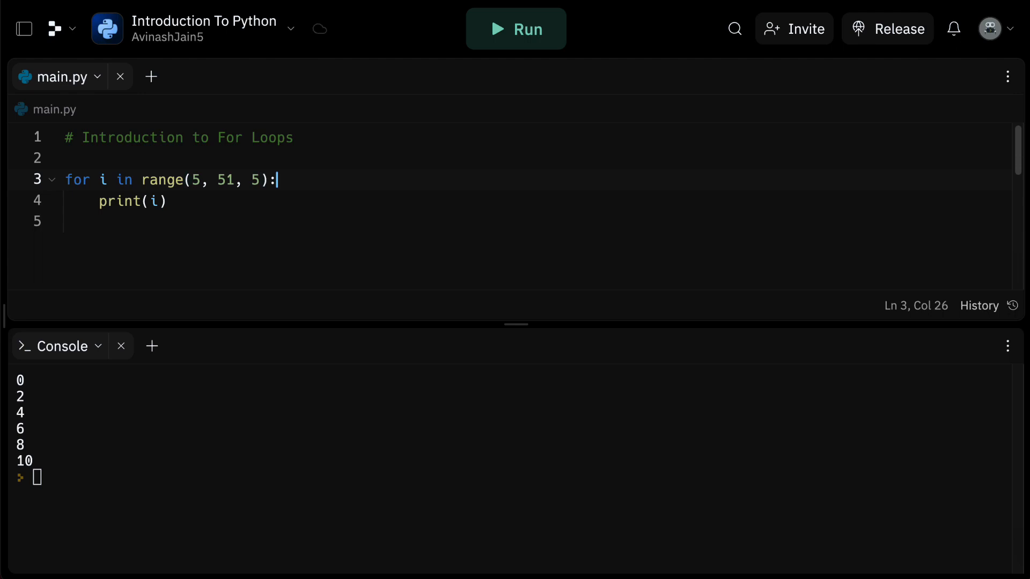
pyautogui.click(515, 29)
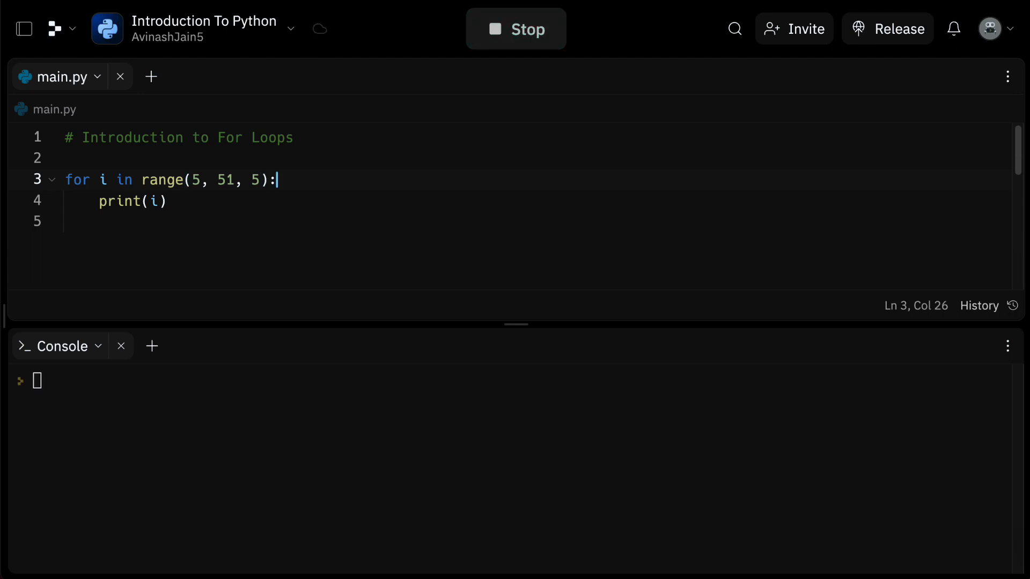
pyautogui.click(515, 29)
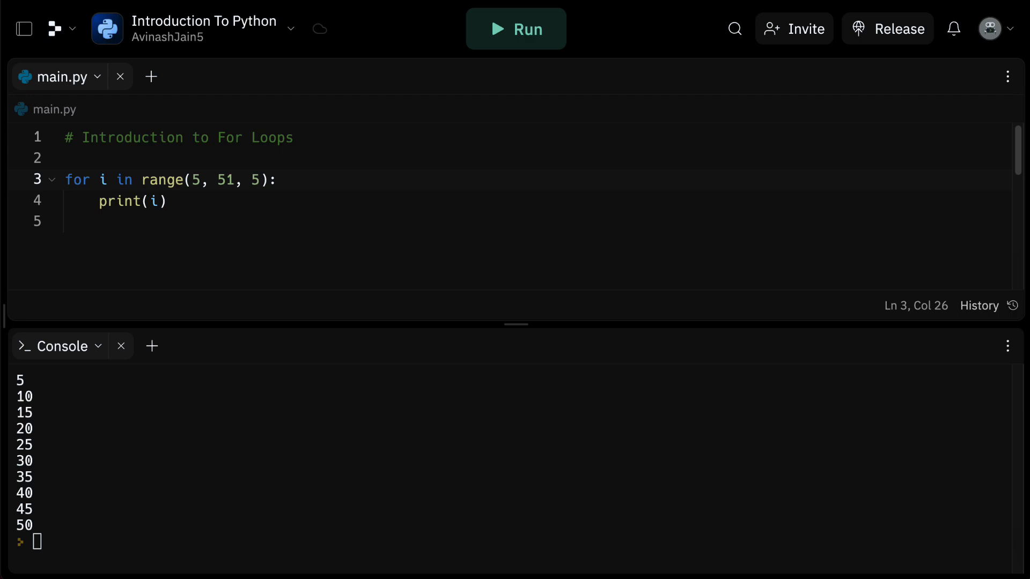
pyautogui.click(177, 202)
pyautogui.write('0')
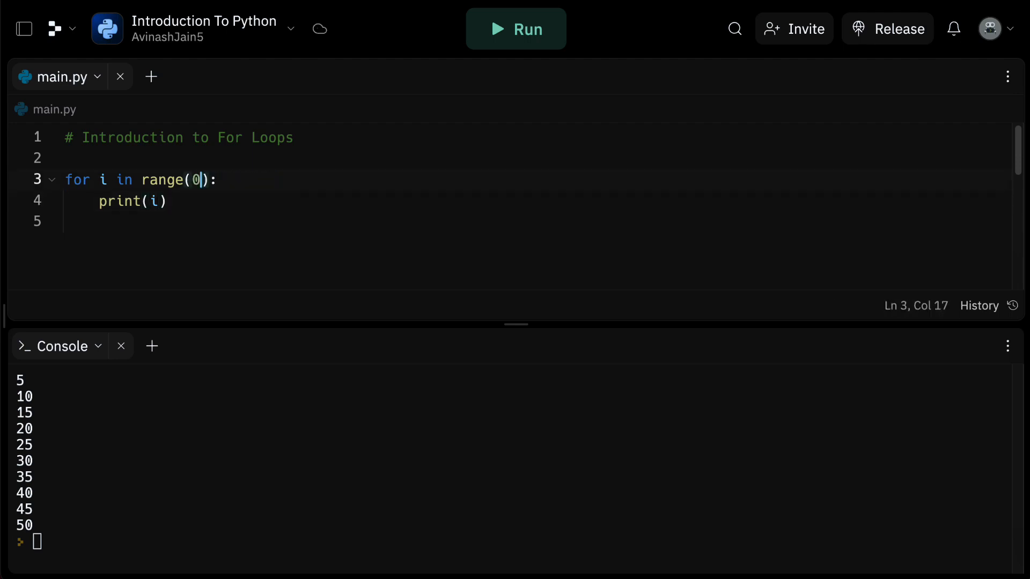
# Nest for j in range(0, 3) inside range(0, 5), printing i * j, and run it
pyautogui.write(', 5')
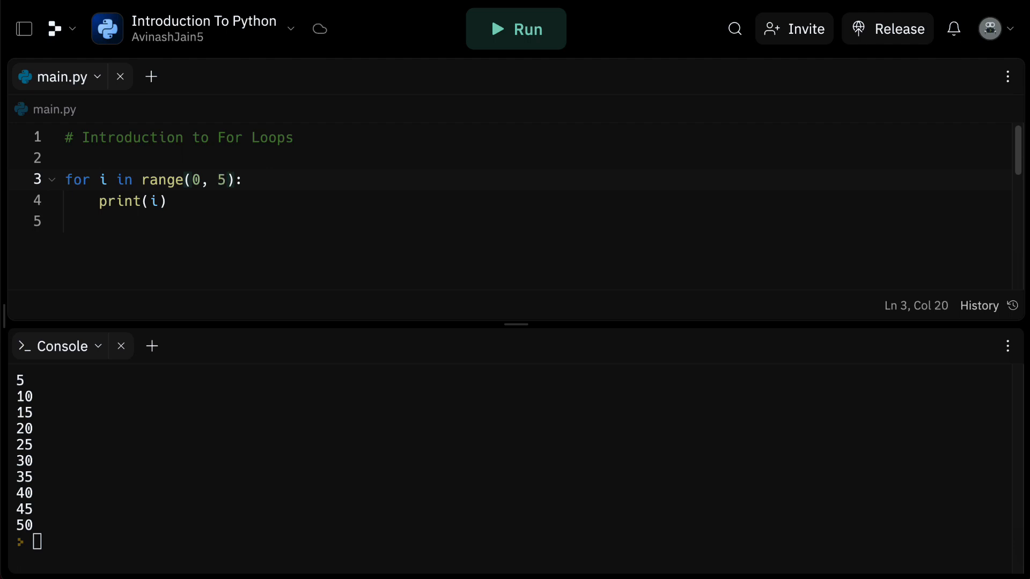
pyautogui.click(241, 179)
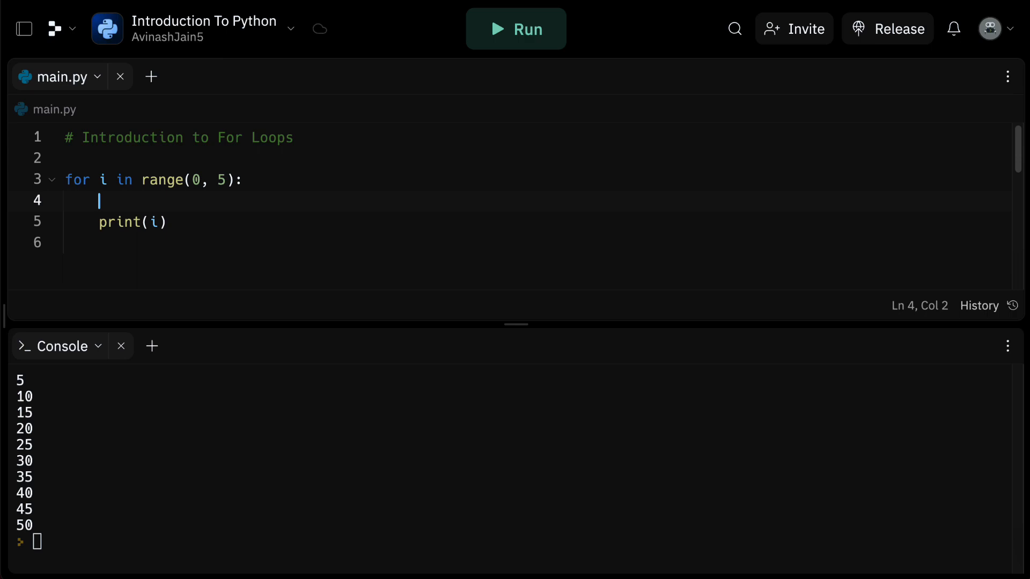
pyautogui.write('for j')
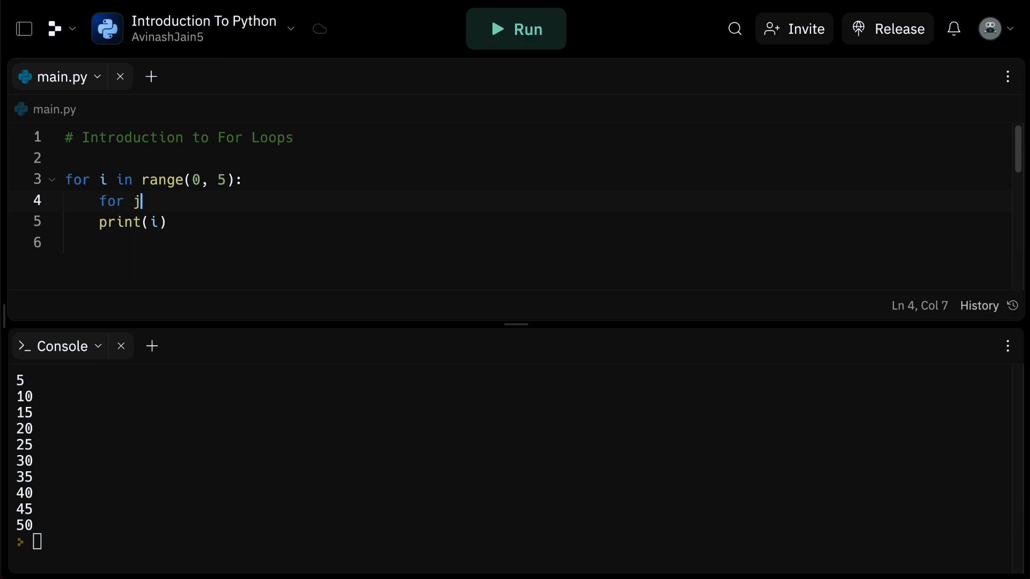
pyautogui.write('in range(0,')
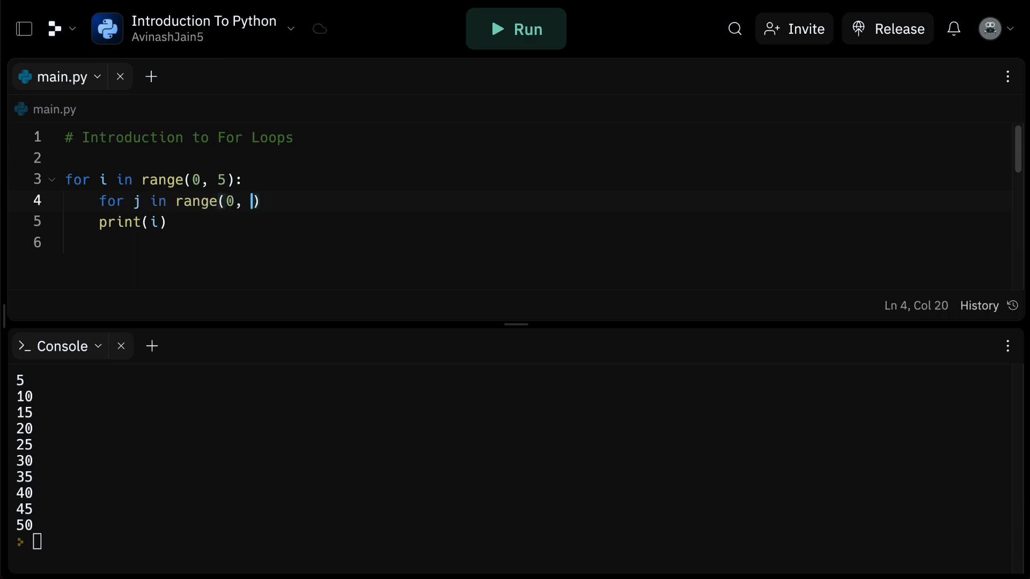
pyautogui.write('3):')
pyautogui.click(537, 221)
pyautogui.write(' * j')
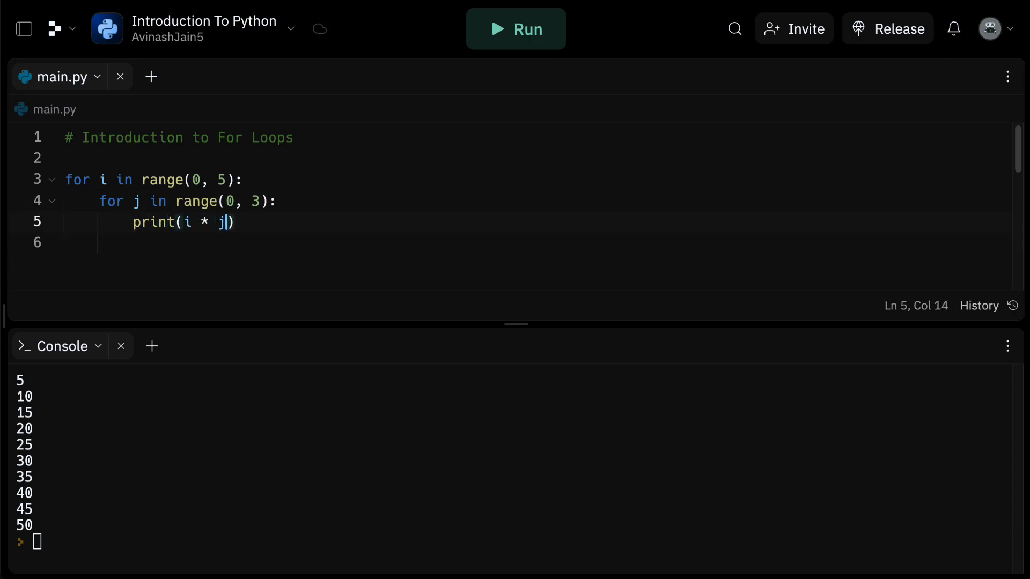
pyautogui.press('Right')
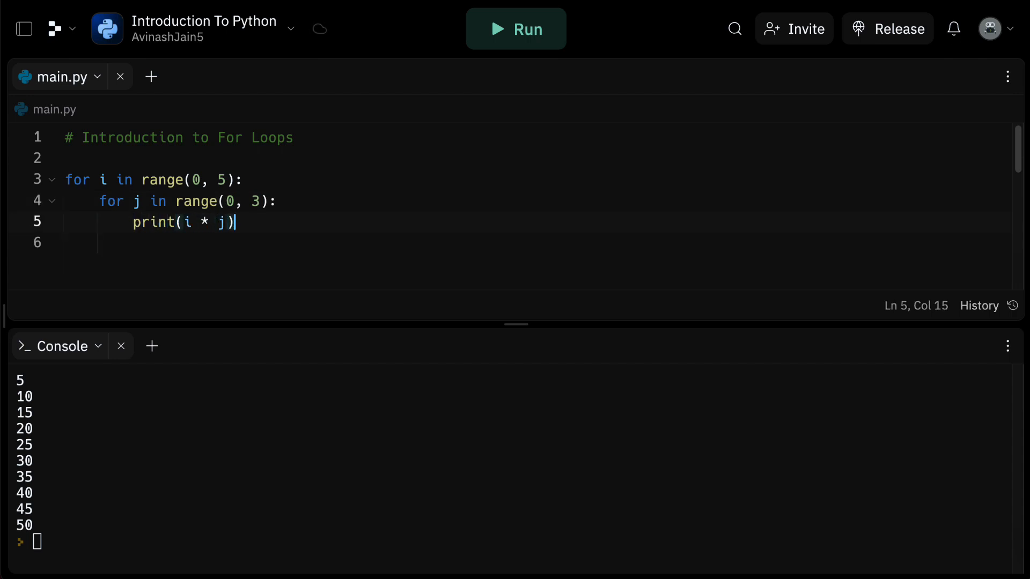
pyautogui.click(515, 28)
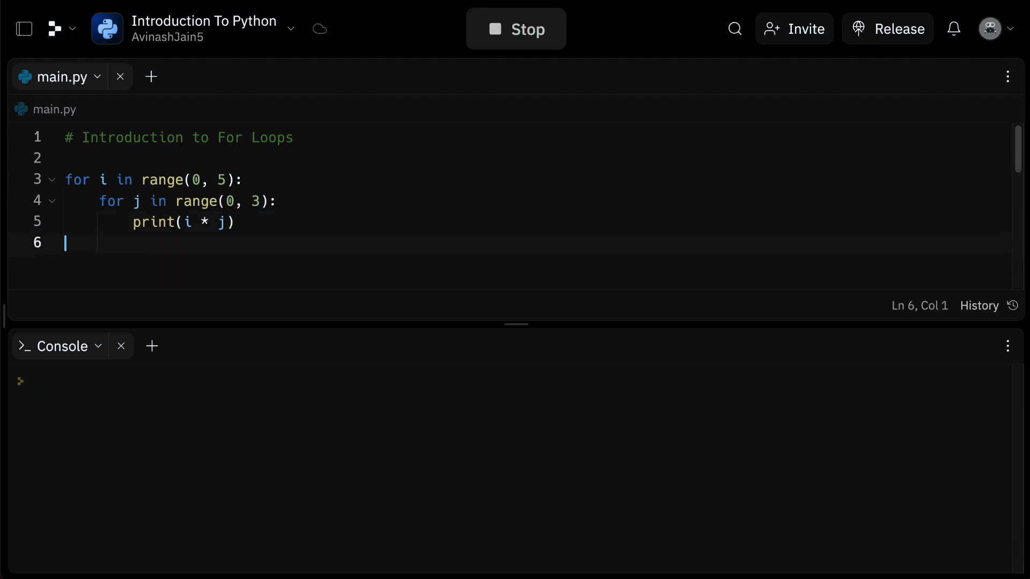
pyautogui.click(515, 28)
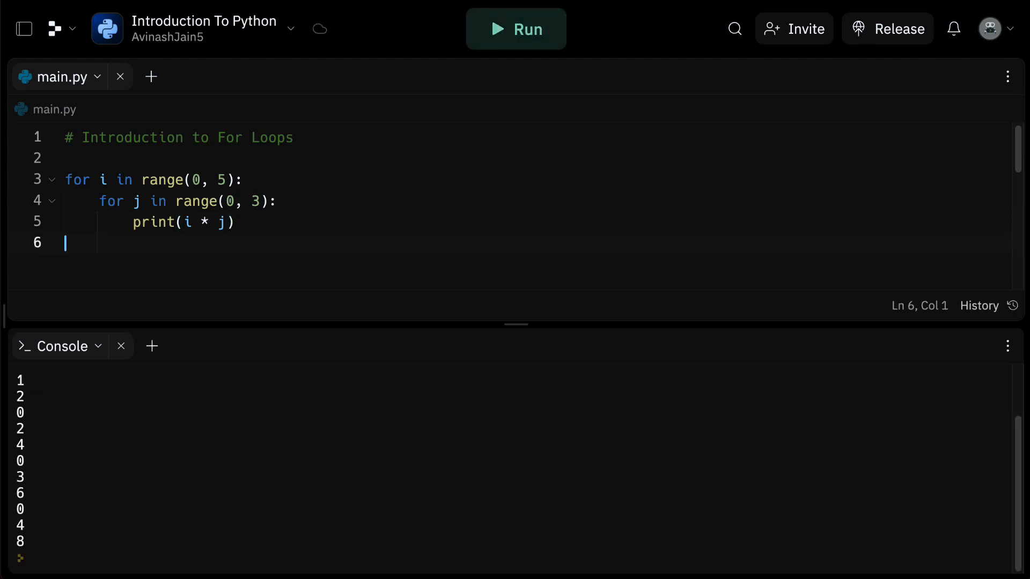
pyautogui.click(515, 28)
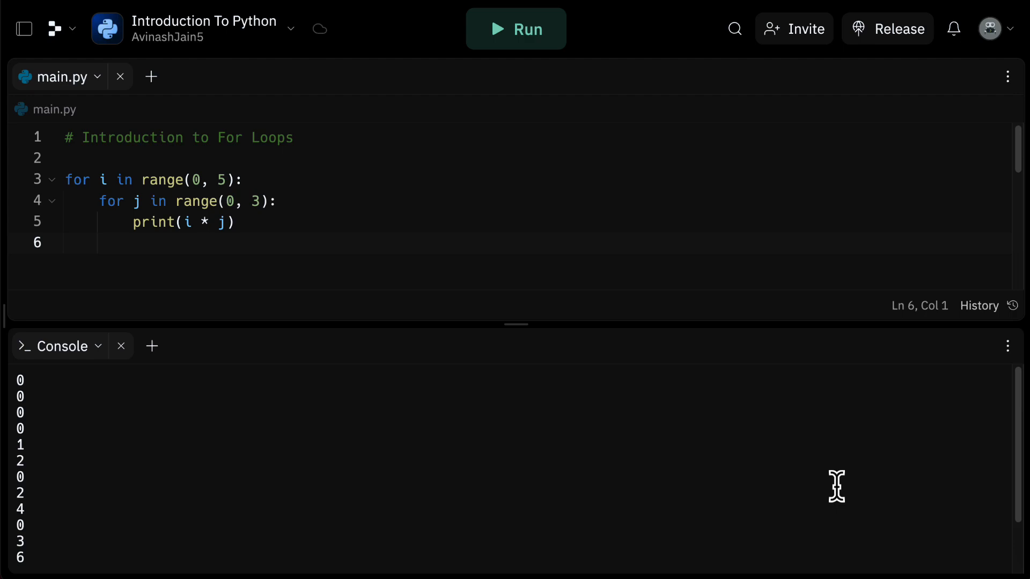
pyautogui.click(65, 243)
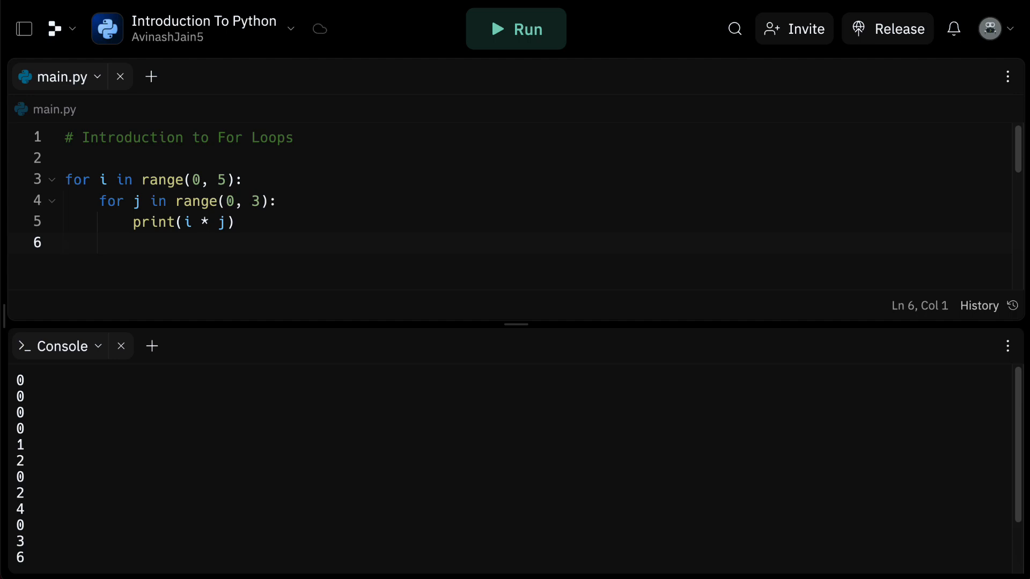
pyautogui.click(65, 242)
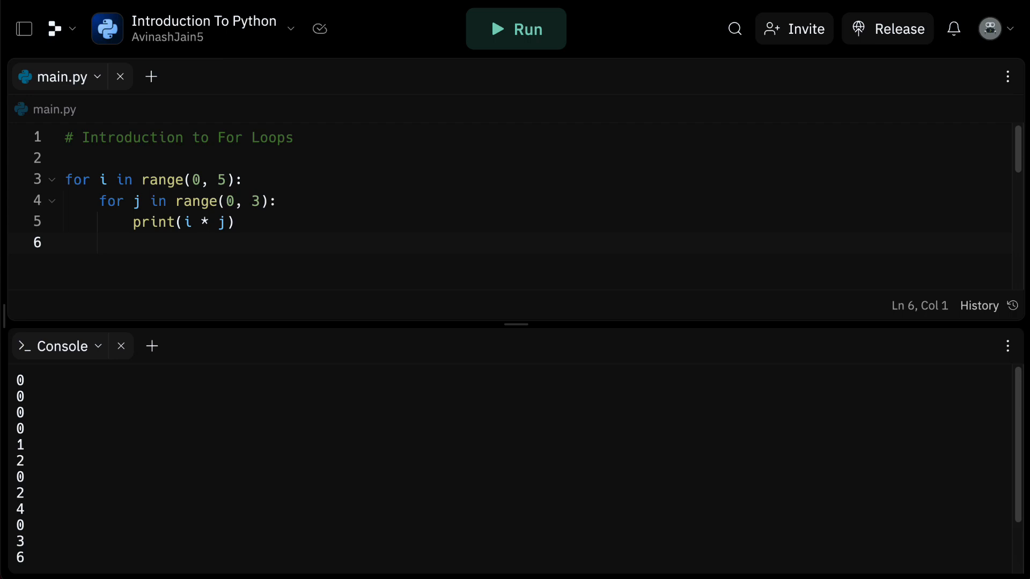
pyautogui.click(65, 242)
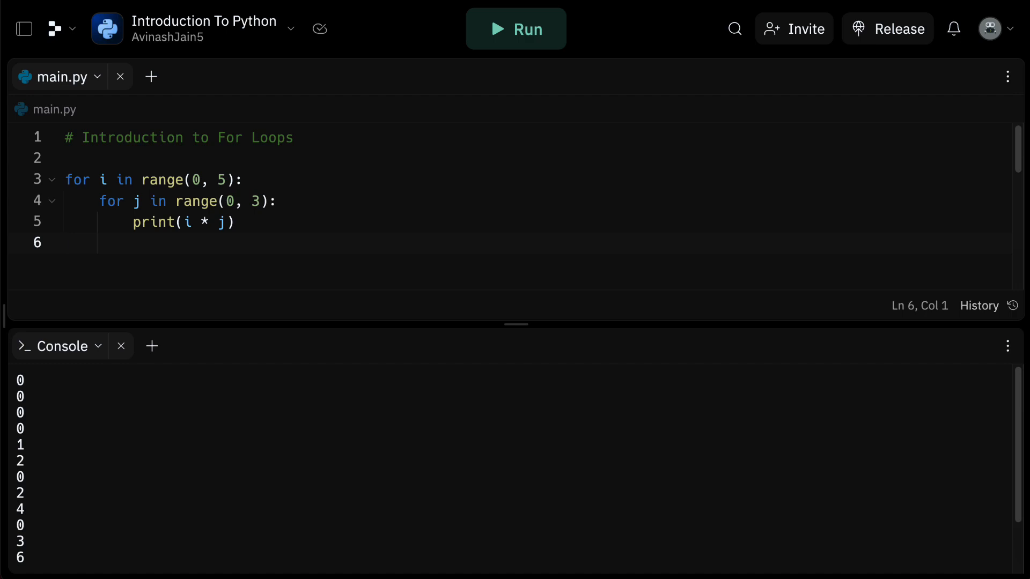
pyautogui.click(65, 242)
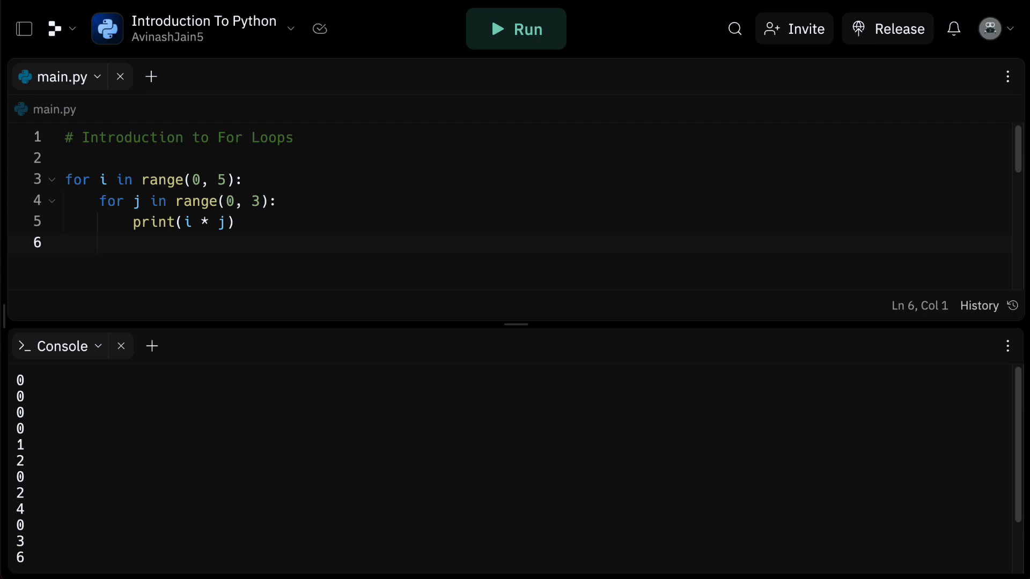
pyautogui.click(65, 242)
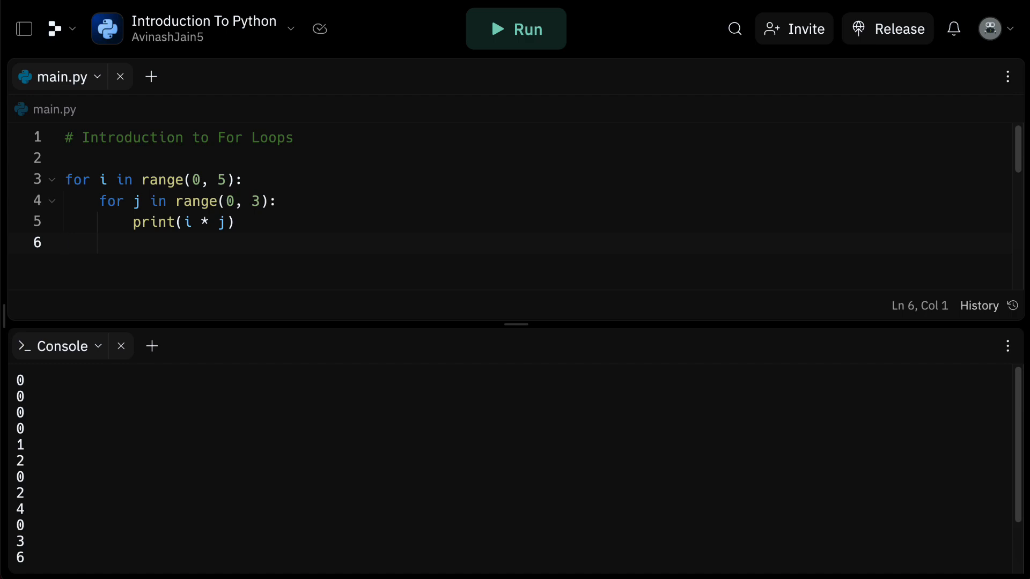
pyautogui.click(65, 243)
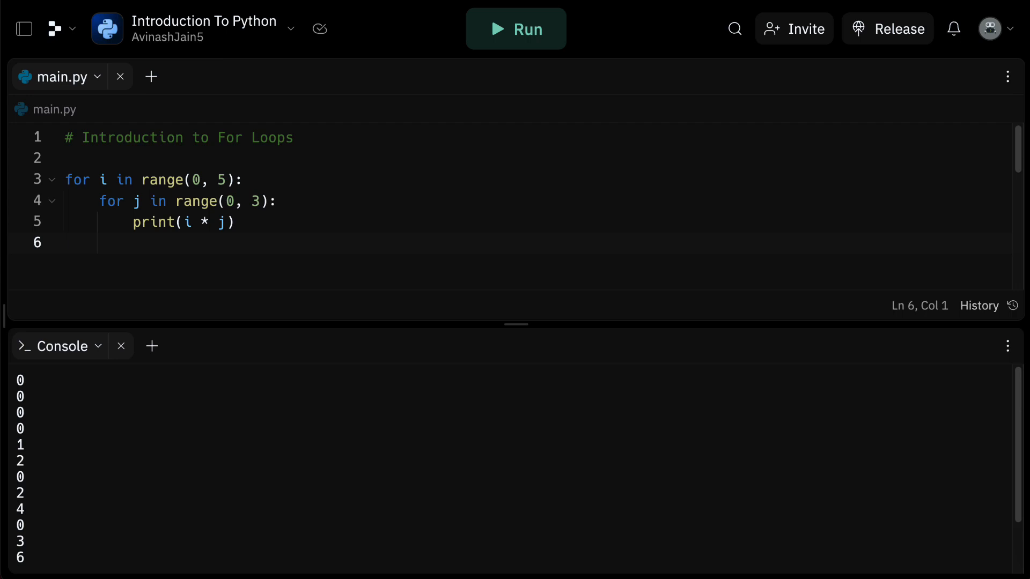
pyautogui.click(64, 243)
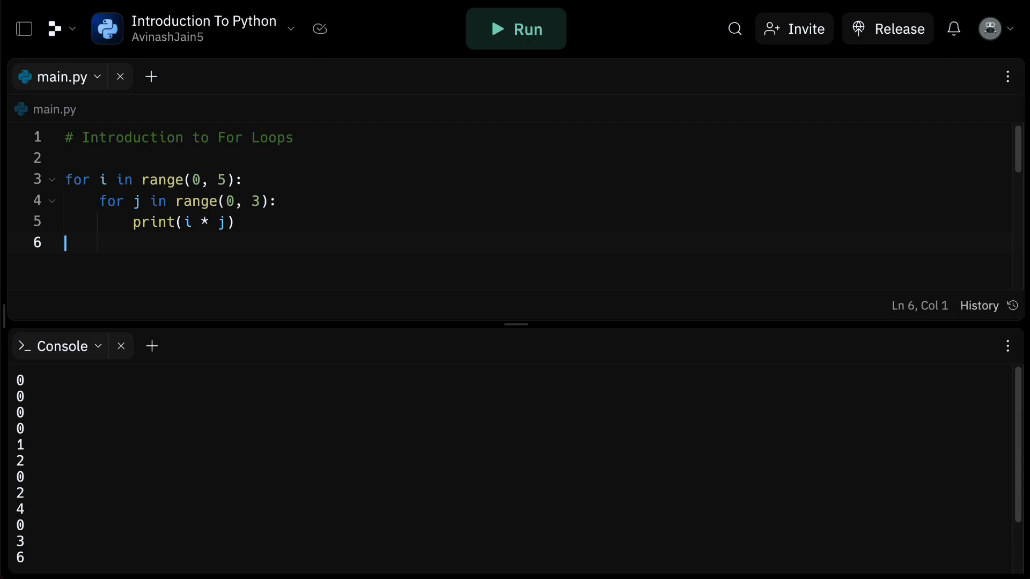